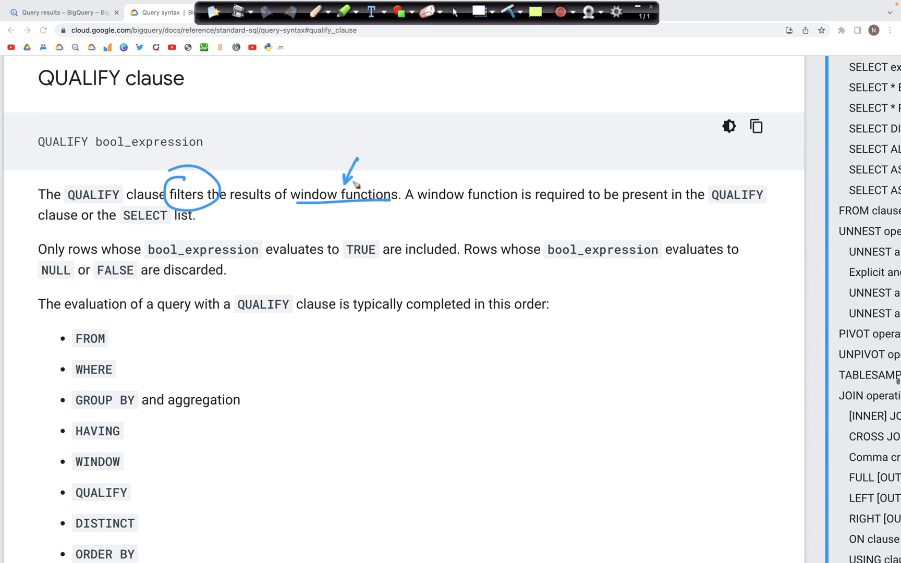
{"action": "mouse_move", "coordinate": [330, 212]}
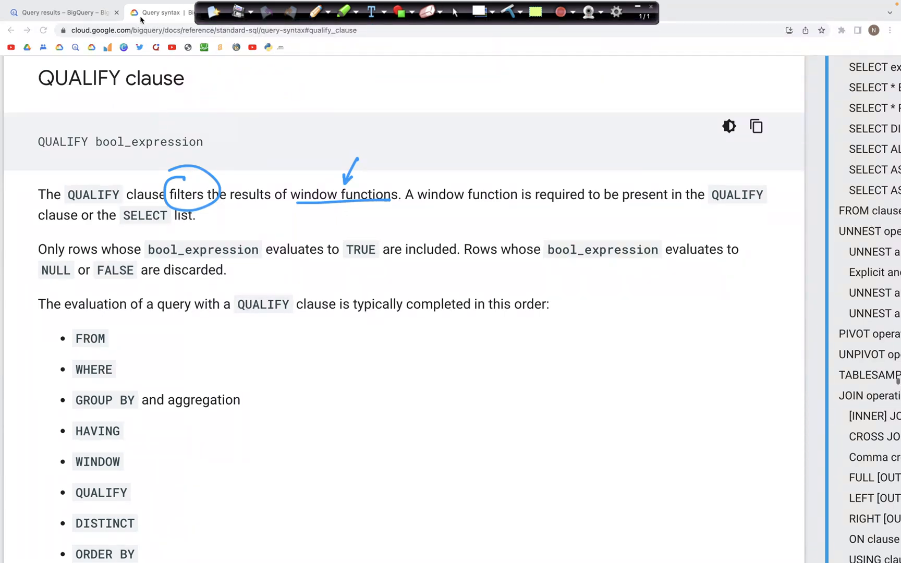
Return to the 'Query results – BigQuery' tab and clear the screen annotations
{"action": "left_click", "coordinate": [64, 12]}
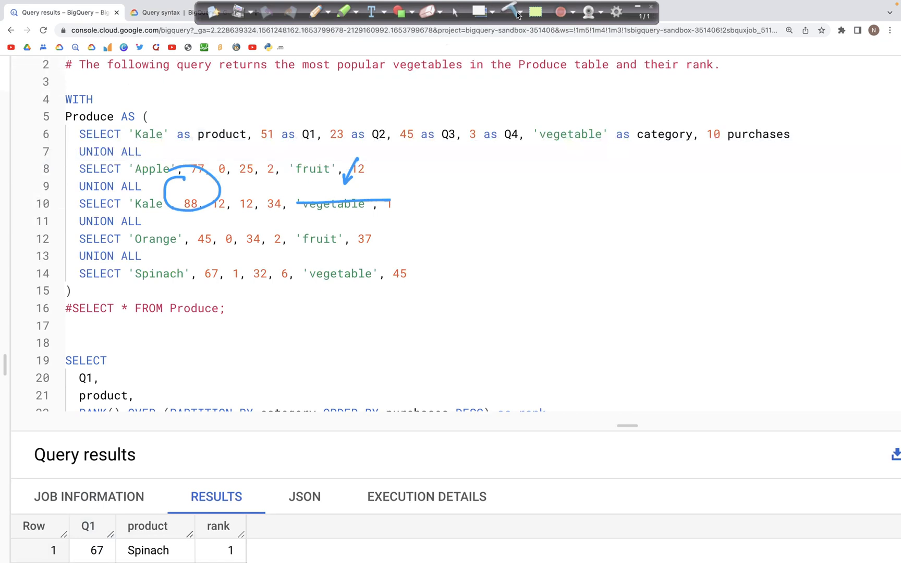
{"action": "left_click", "coordinate": [512, 11]}
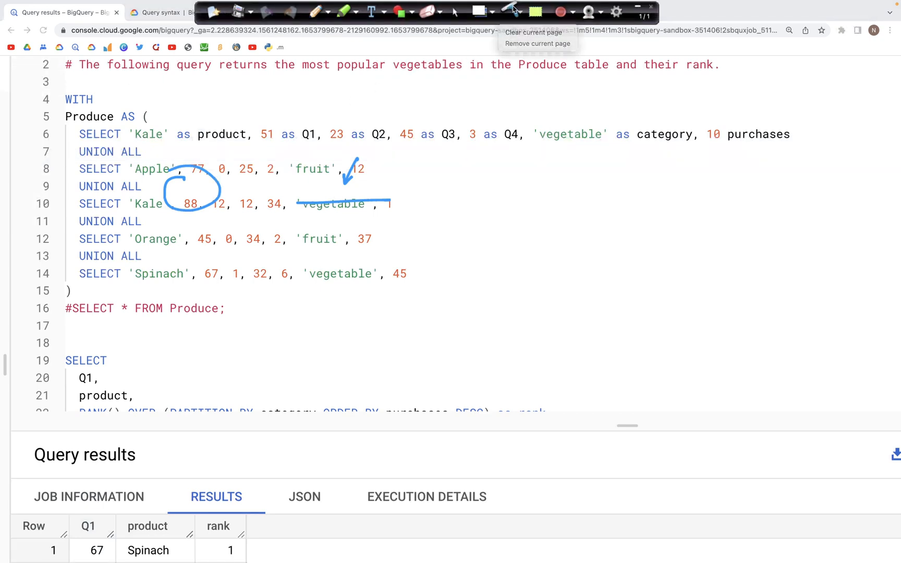
{"action": "left_click", "coordinate": [532, 33]}
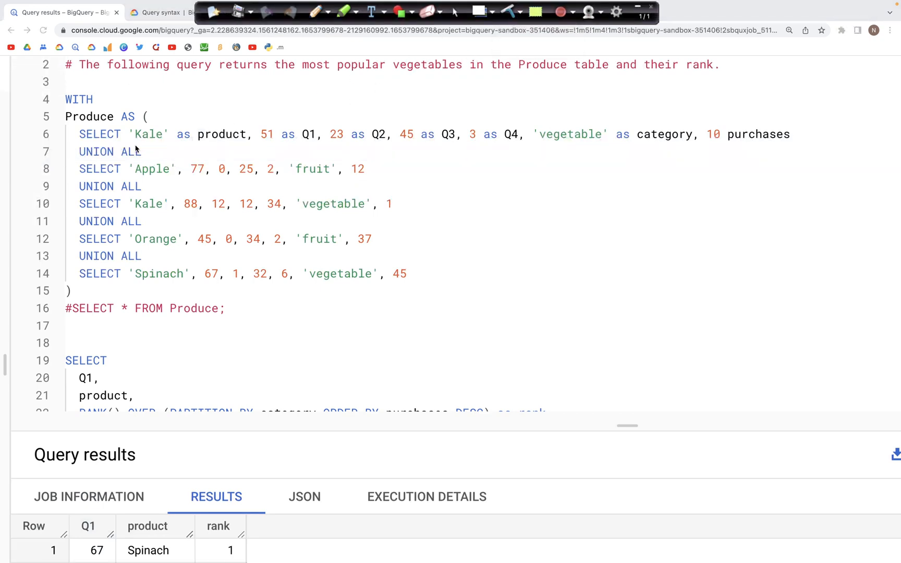
{"action": "mouse_move", "coordinate": [310, 145]}
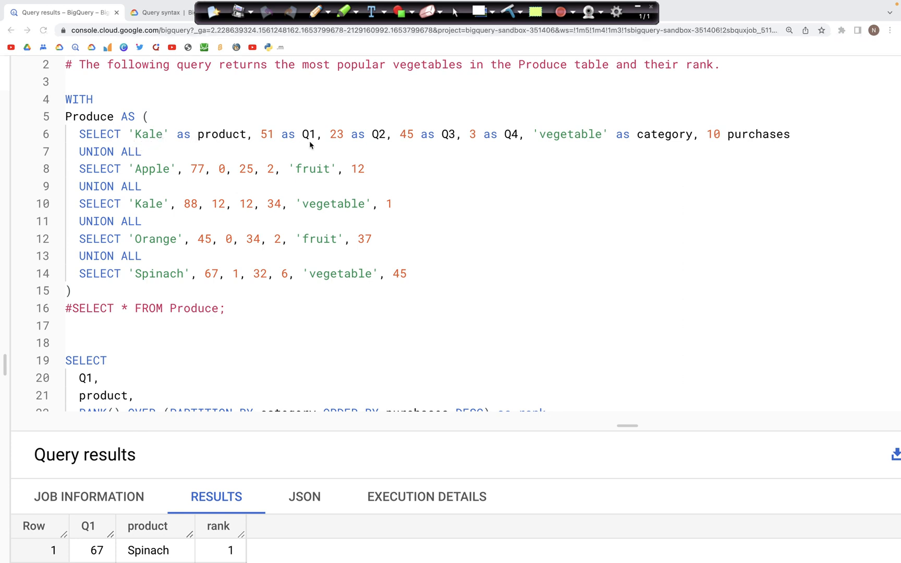
{"action": "mouse_move", "coordinate": [482, 142]}
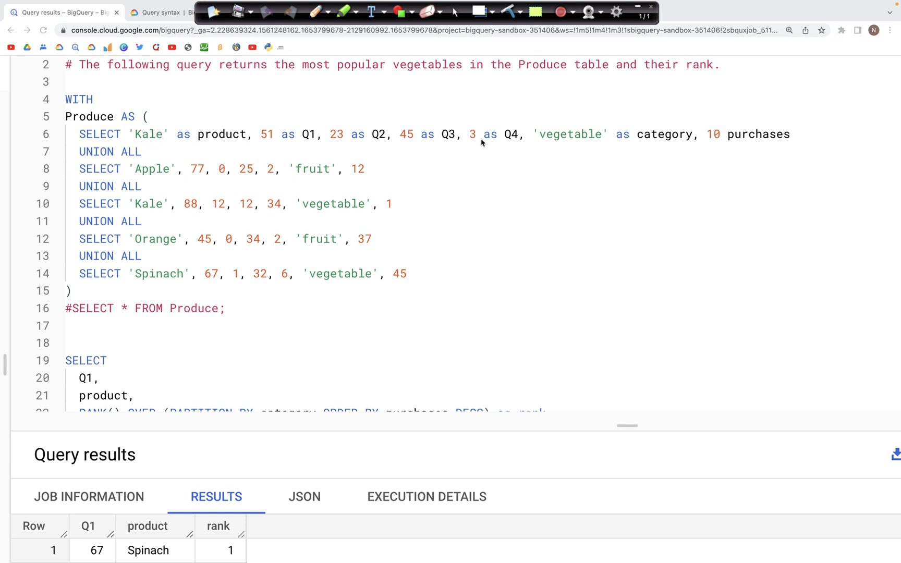
{"action": "mouse_move", "coordinate": [659, 135]}
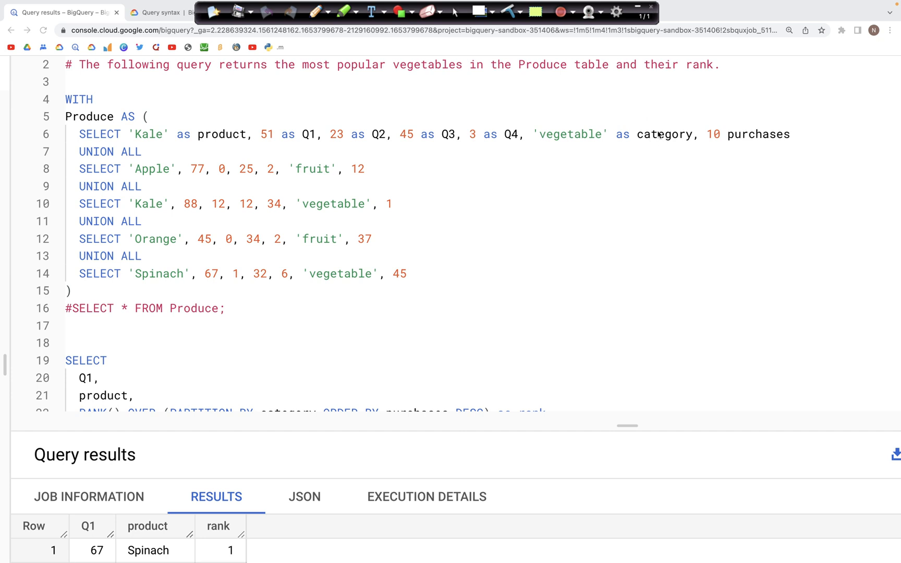
{"action": "mouse_move", "coordinate": [580, 145]}
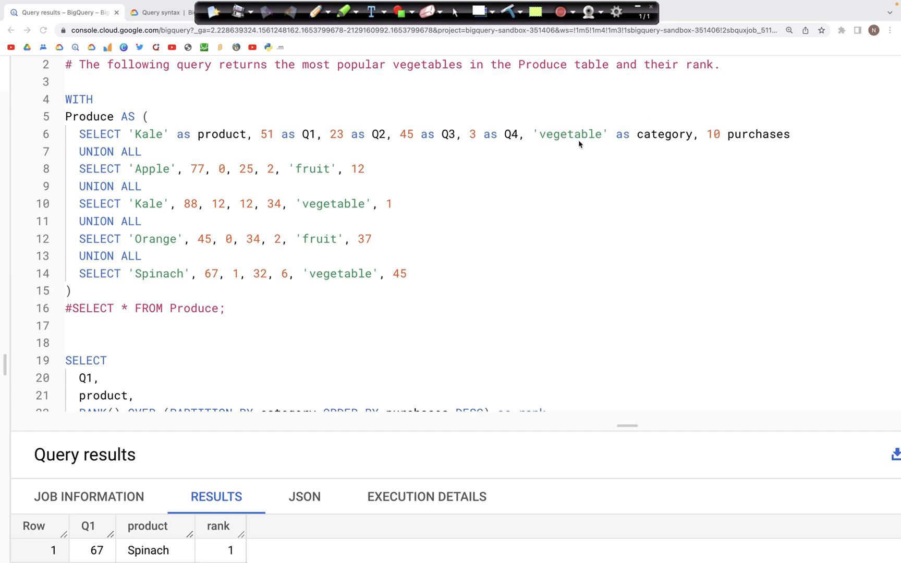
{"action": "mouse_move", "coordinate": [714, 141]}
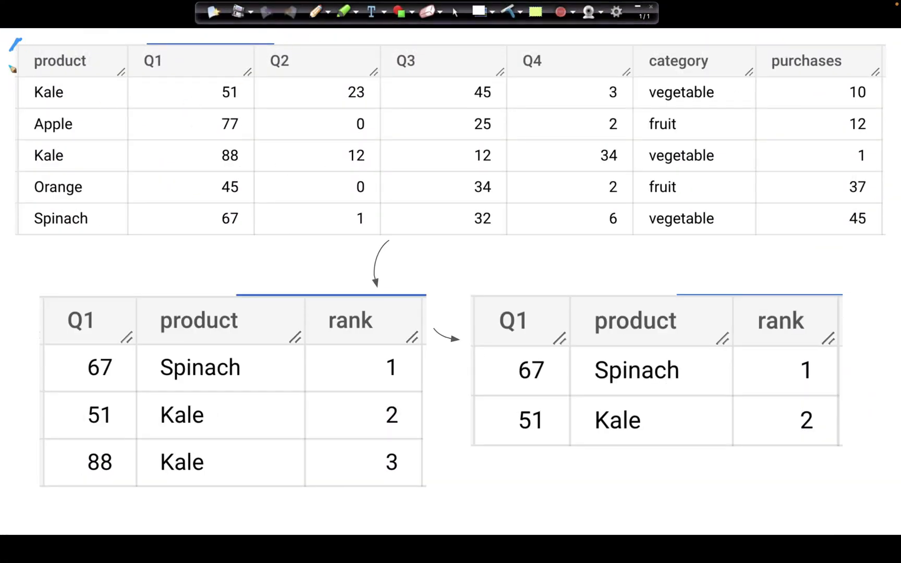
{"action": "mouse_move", "coordinate": [885, 236]}
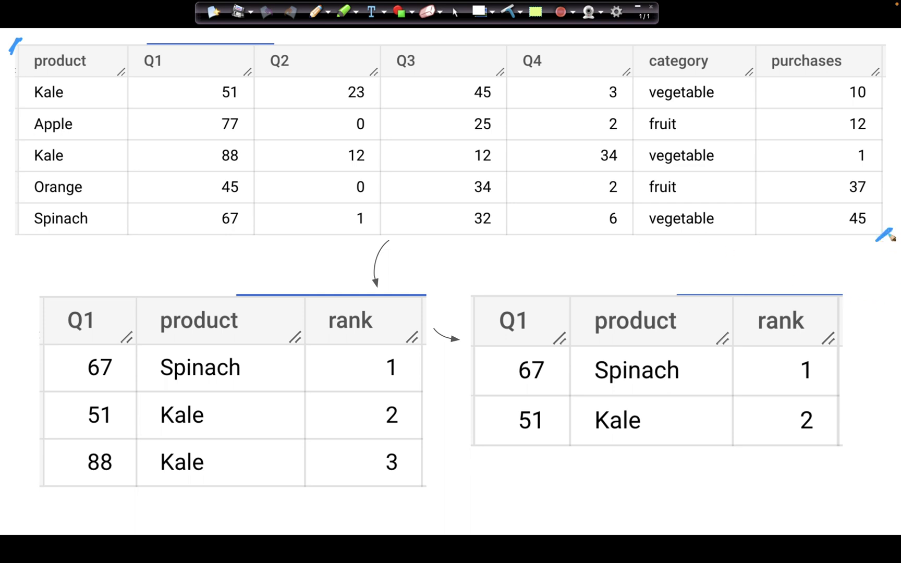
{"action": "mouse_move", "coordinate": [106, 99]}
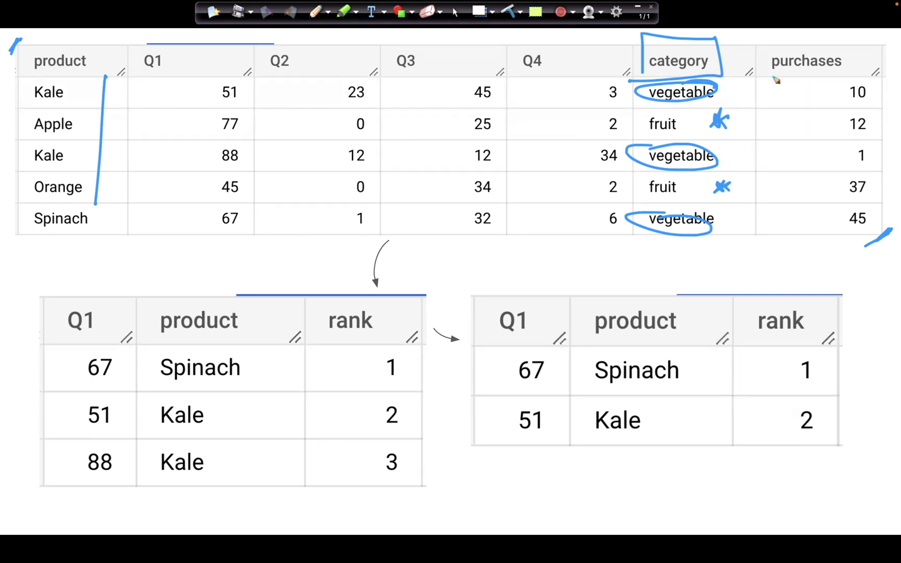
{"action": "mouse_move", "coordinate": [321, 190]}
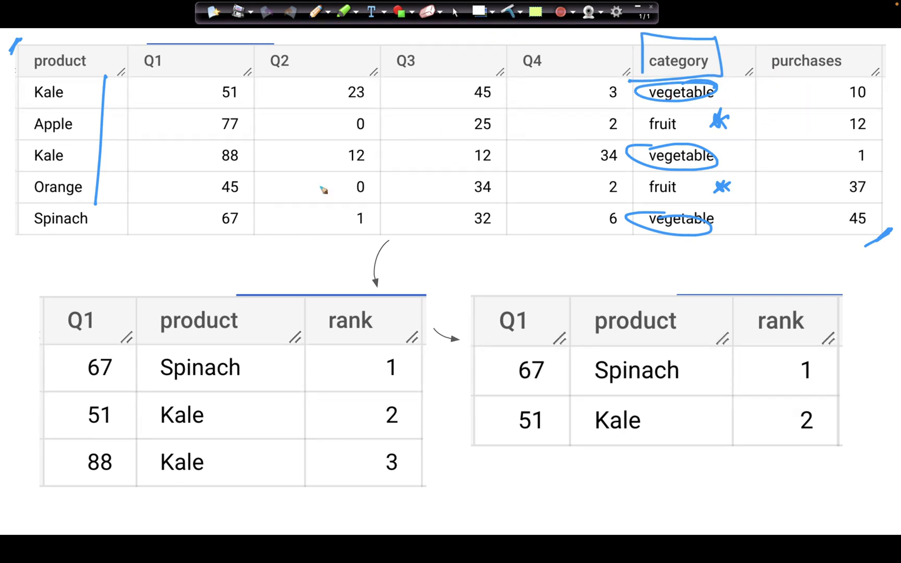
{"action": "mouse_move", "coordinate": [498, 164]}
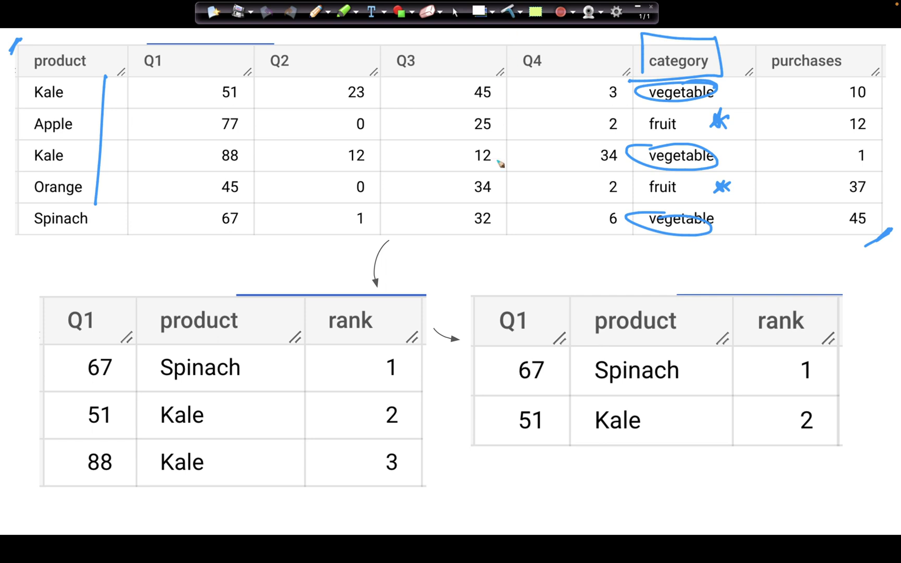
{"action": "mouse_move", "coordinate": [390, 253]}
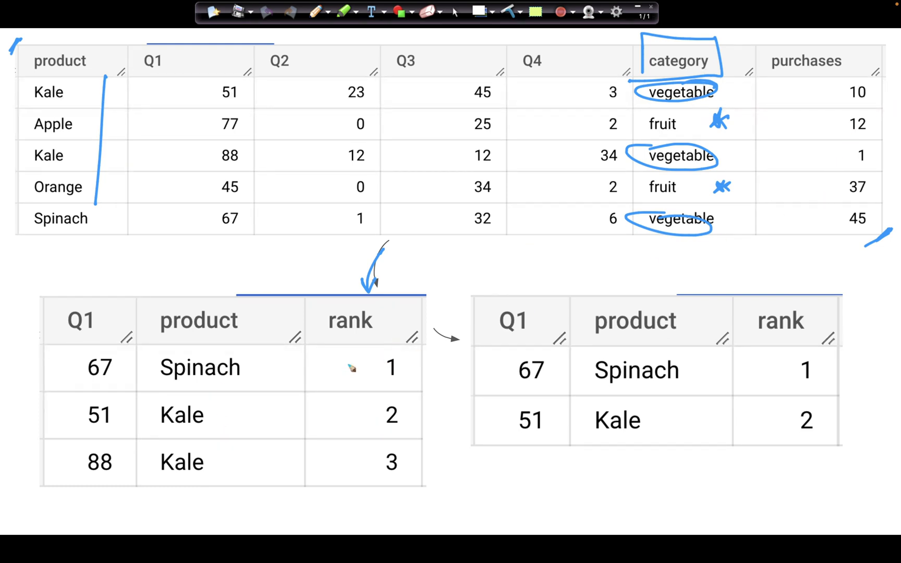
{"action": "mouse_move", "coordinate": [431, 290]}
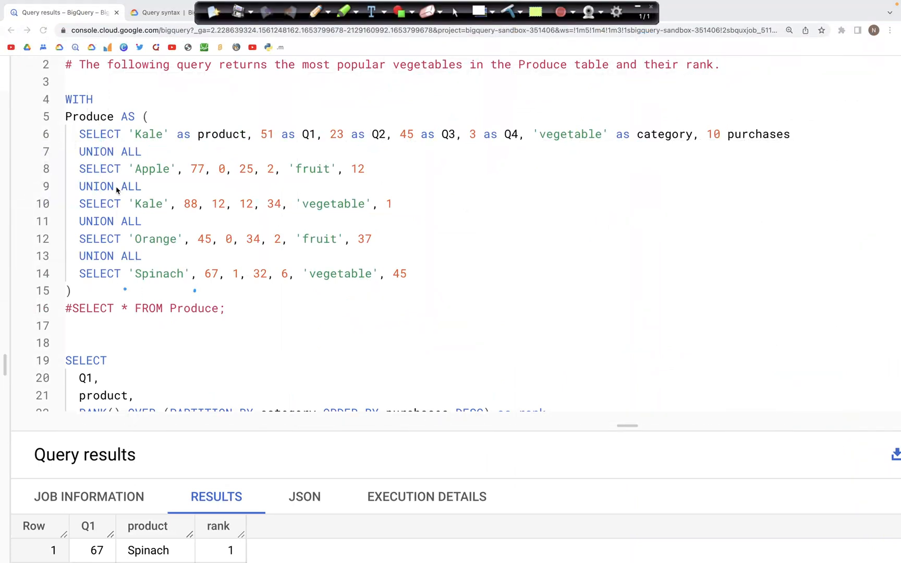
{"action": "mouse_move", "coordinate": [166, 300]}
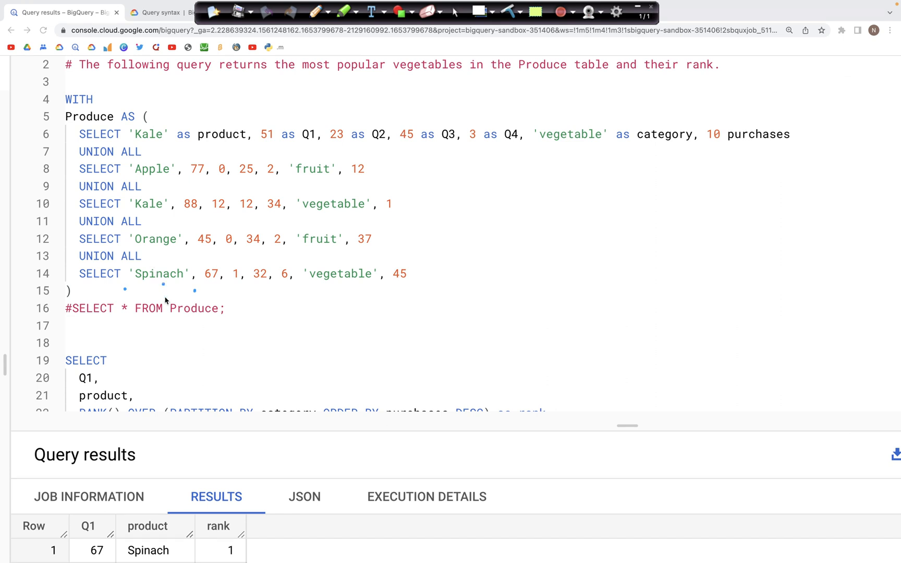
{"action": "mouse_move", "coordinate": [455, 10]}
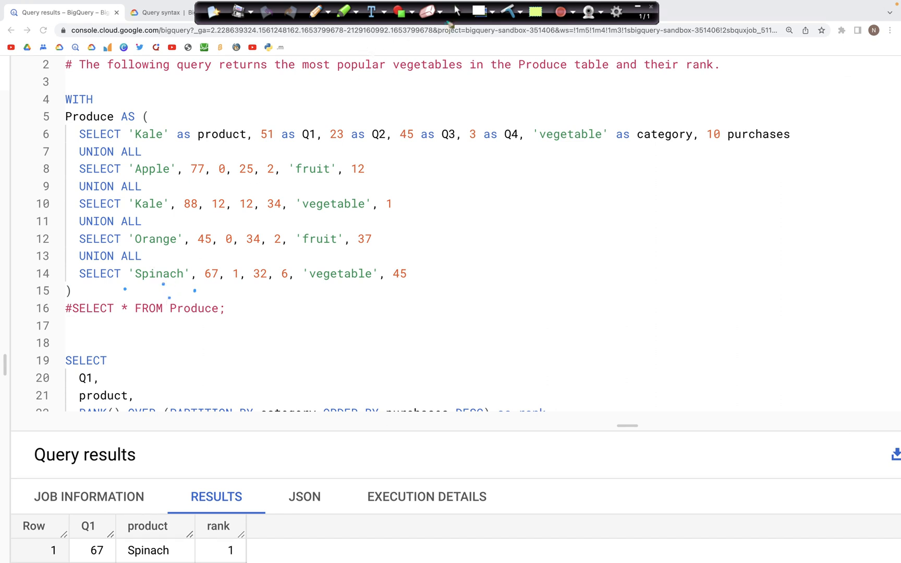
Scroll down to the RANK() OVER query and select the Produce table name in FROM
{"action": "scroll", "scroll_direction": "down", "scroll_amount": 3}
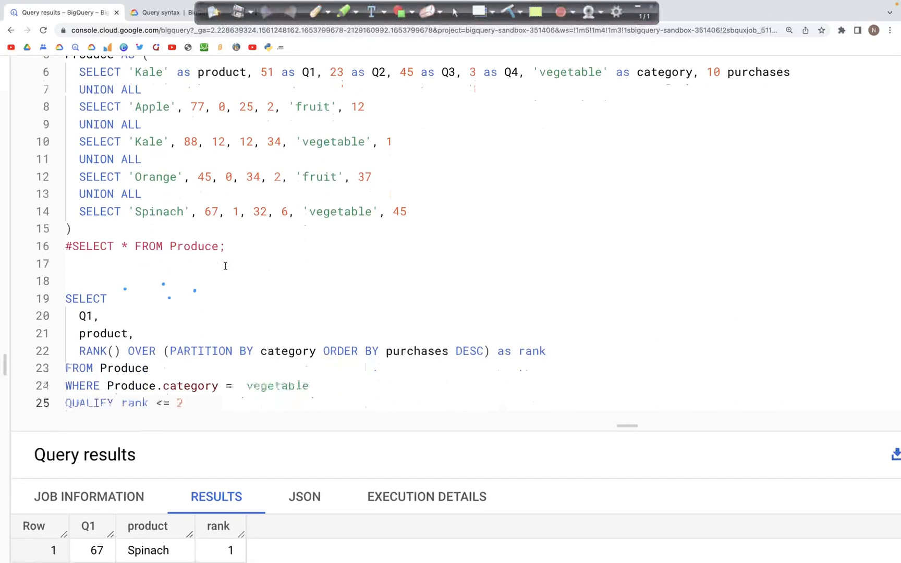
{"action": "scroll", "scroll_direction": "down", "scroll_amount": 3}
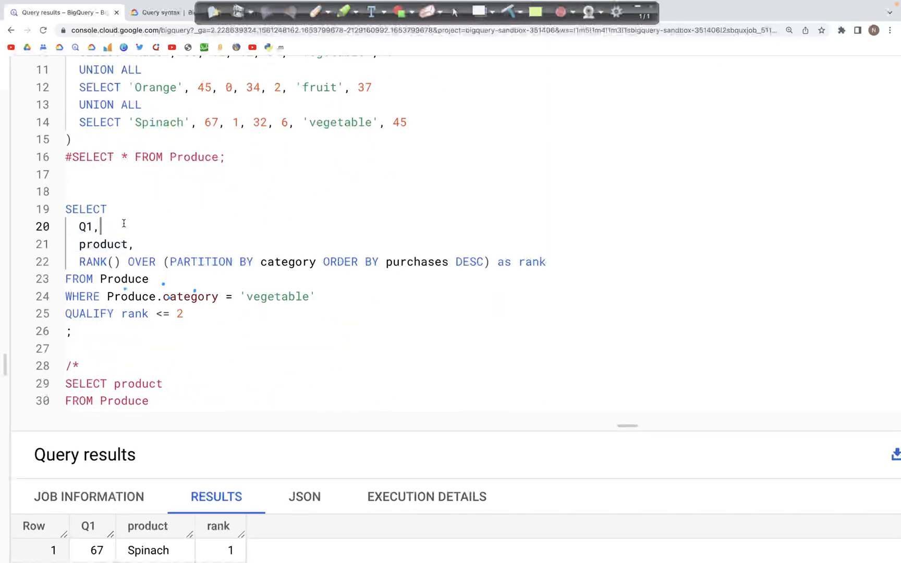
{"action": "left_click", "coordinate": [127, 261]}
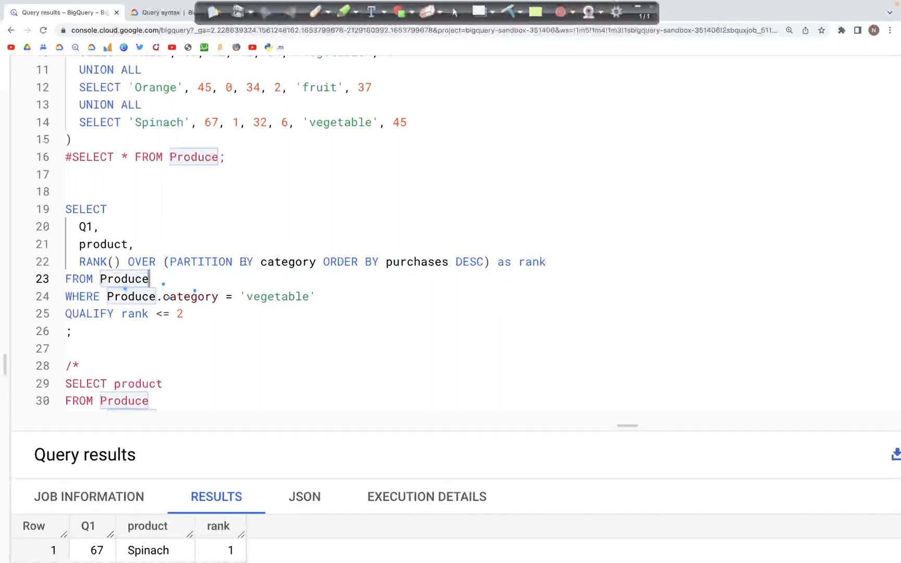
{"action": "double_click", "coordinate": [287, 261]}
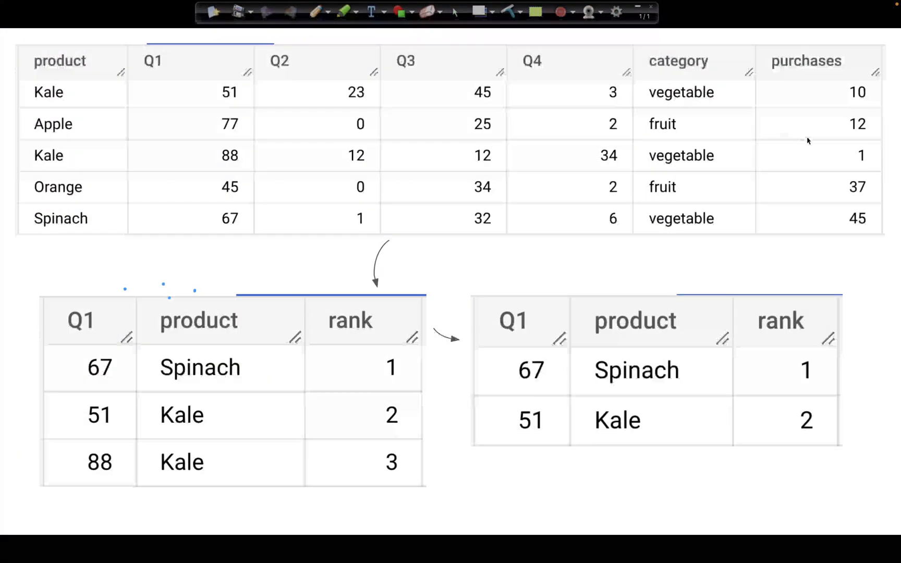
{"action": "mouse_move", "coordinate": [645, 230]}
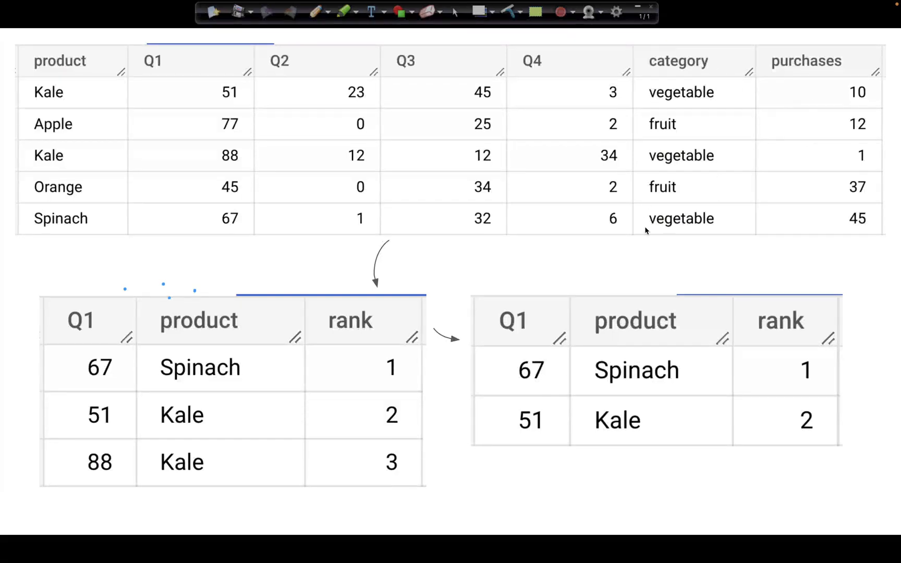
{"action": "mouse_move", "coordinate": [703, 210]}
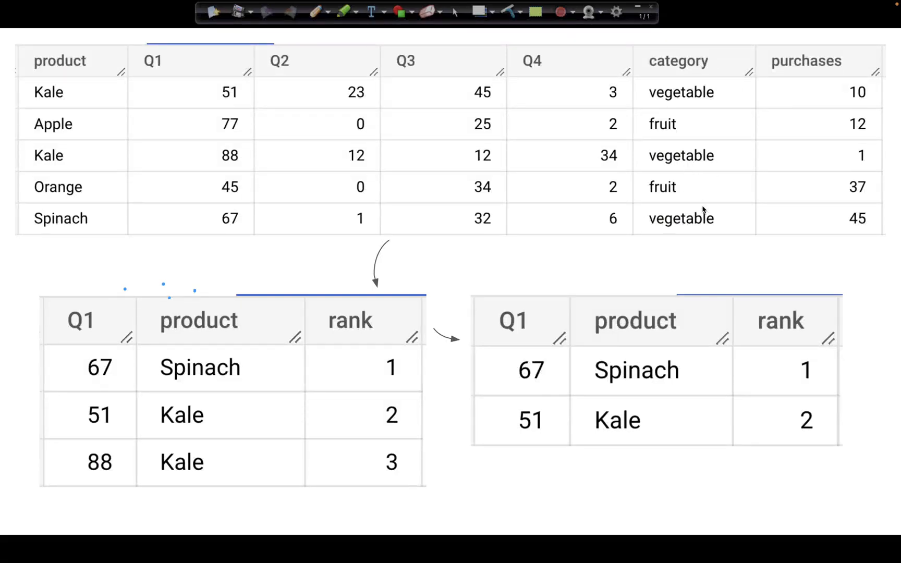
{"action": "mouse_move", "coordinate": [812, 229]}
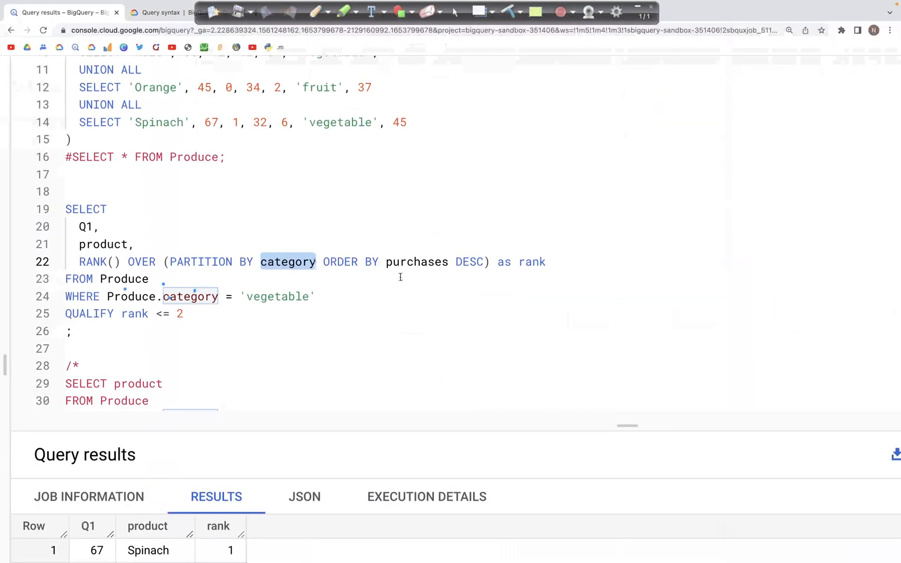
{"action": "mouse_move", "coordinate": [283, 254]}
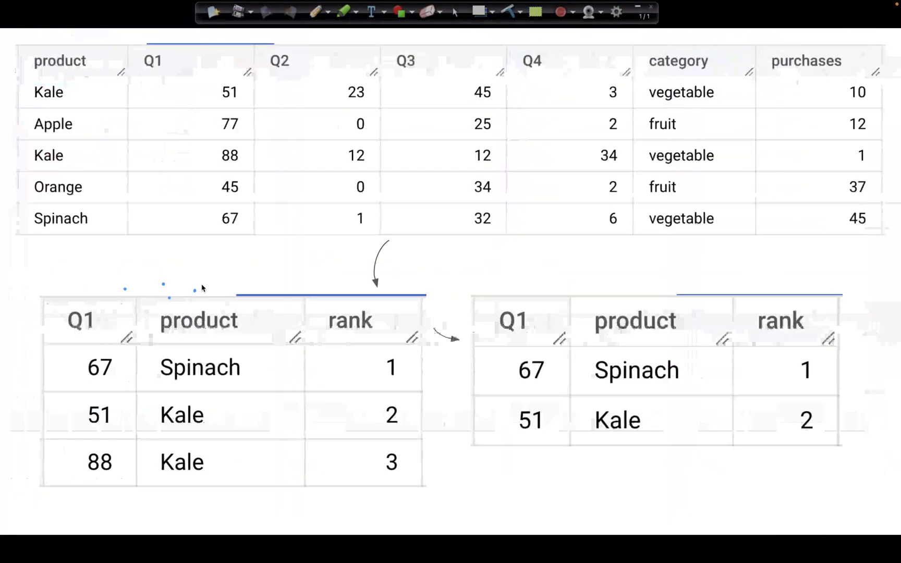
{"action": "mouse_move", "coordinate": [368, 419]}
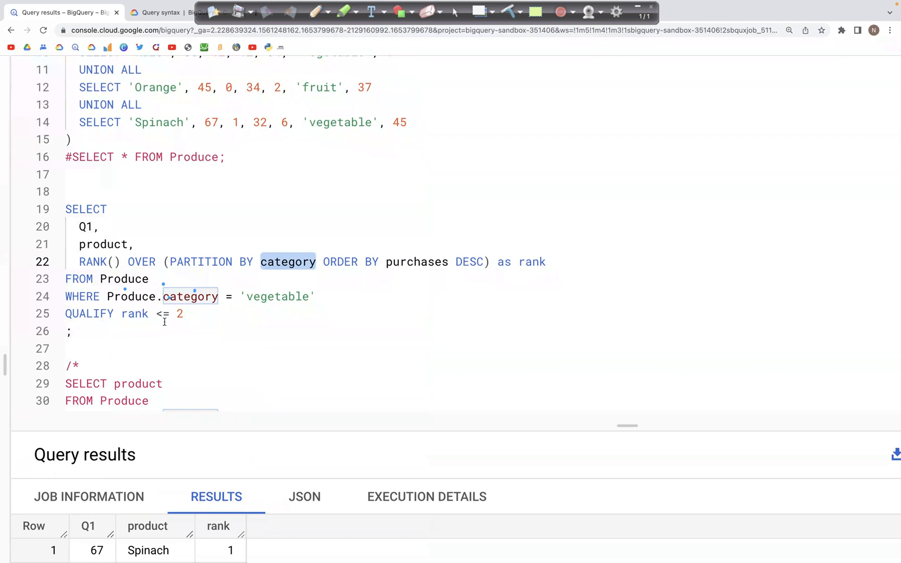
Focus the QUALIFY rank <= 2 line and scroll through the ranking query
{"action": "left_click", "coordinate": [89, 314]}
{"action": "type", "text": "#"}
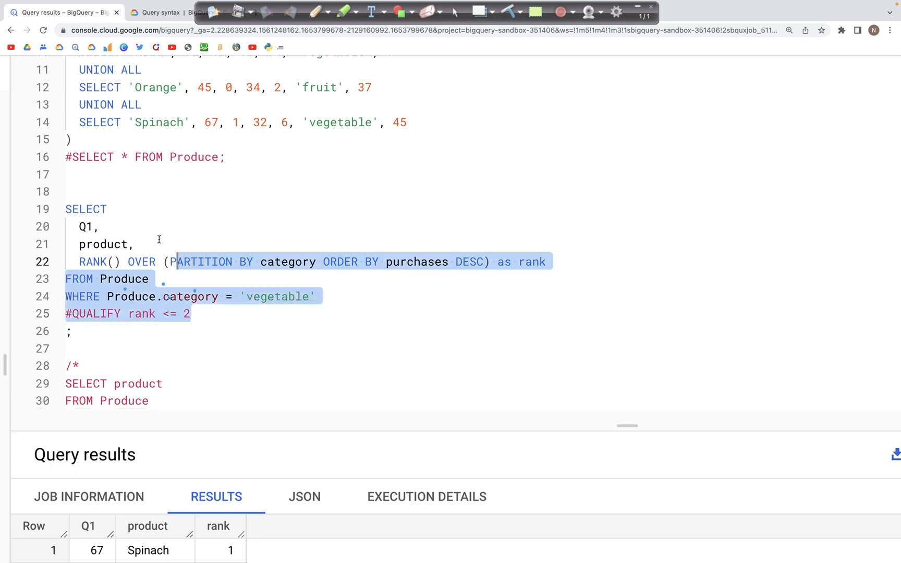
{"action": "scroll", "scroll_direction": "up", "scroll_amount": 3}
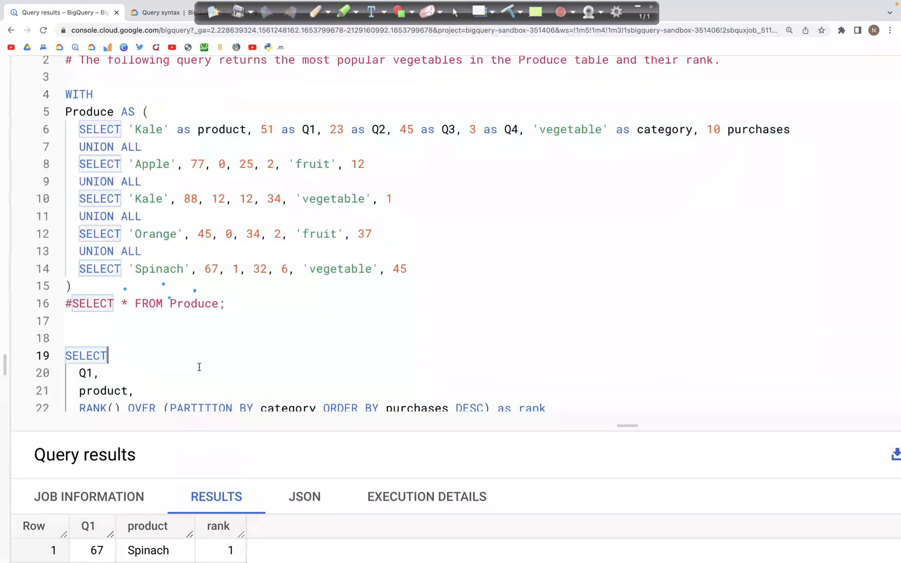
{"action": "scroll", "scroll_direction": "down", "scroll_amount": 3}
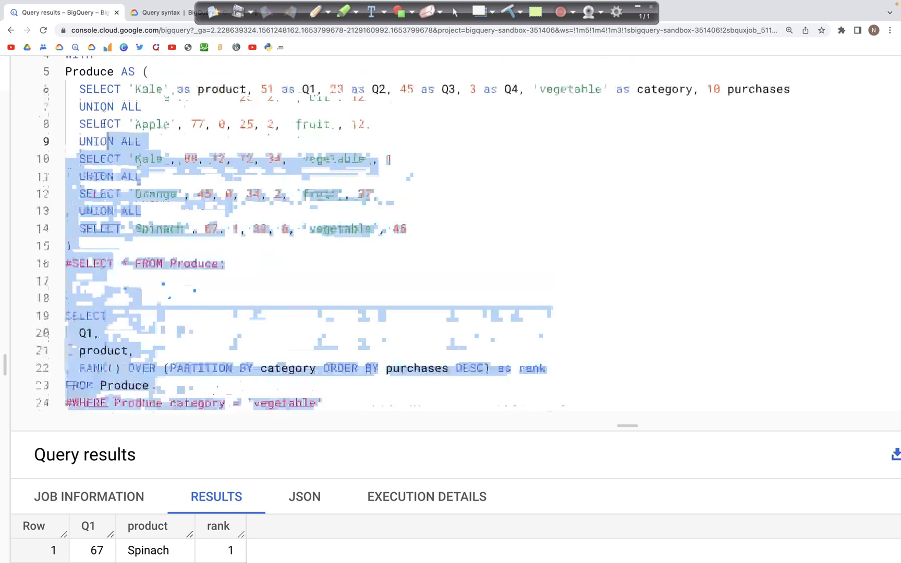
{"action": "scroll", "scroll_direction": "up", "scroll_amount": 3}
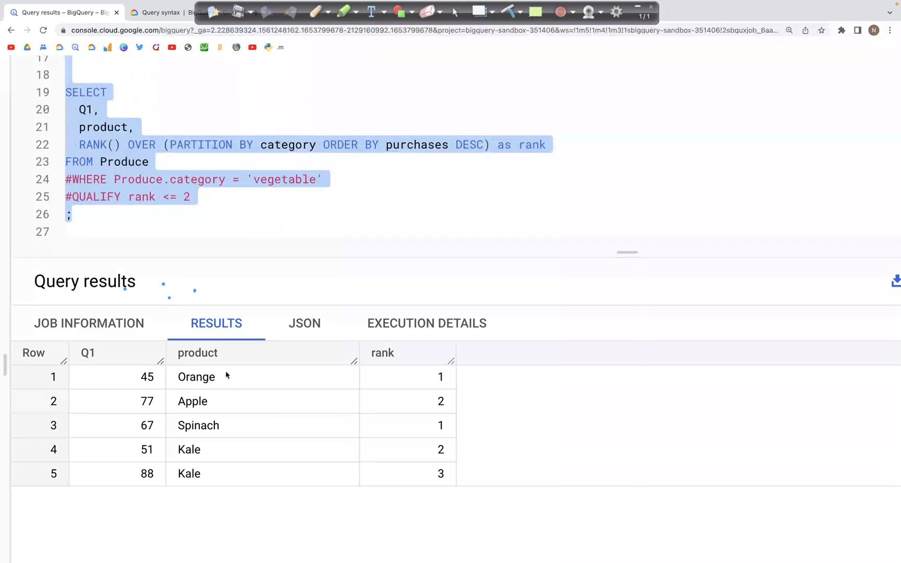
{"action": "mouse_move", "coordinate": [396, 361]}
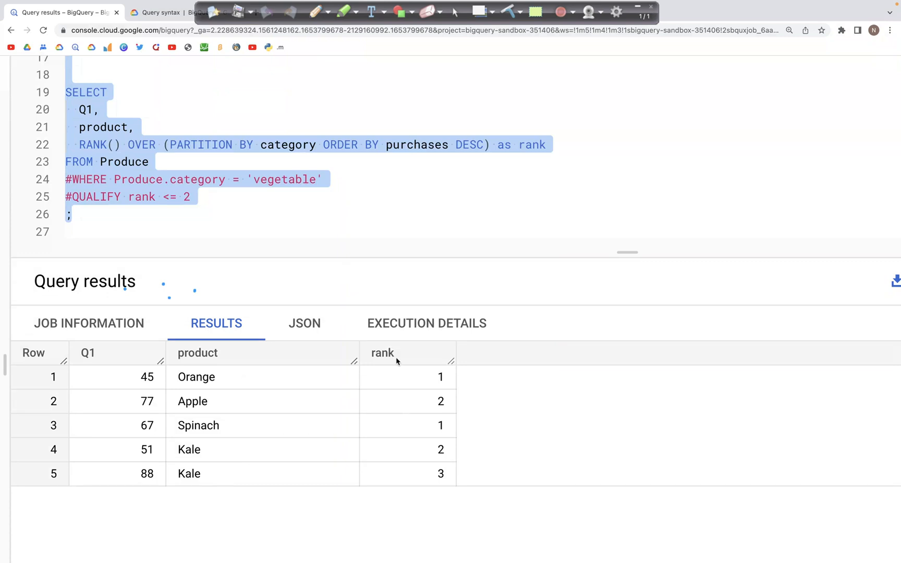
{"action": "mouse_move", "coordinate": [215, 356]}
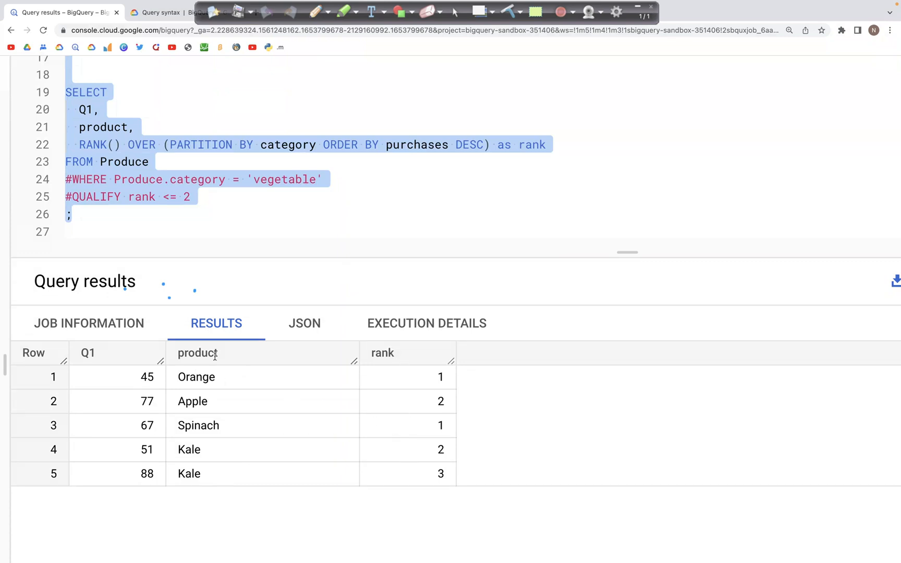
{"action": "mouse_move", "coordinate": [281, 202]}
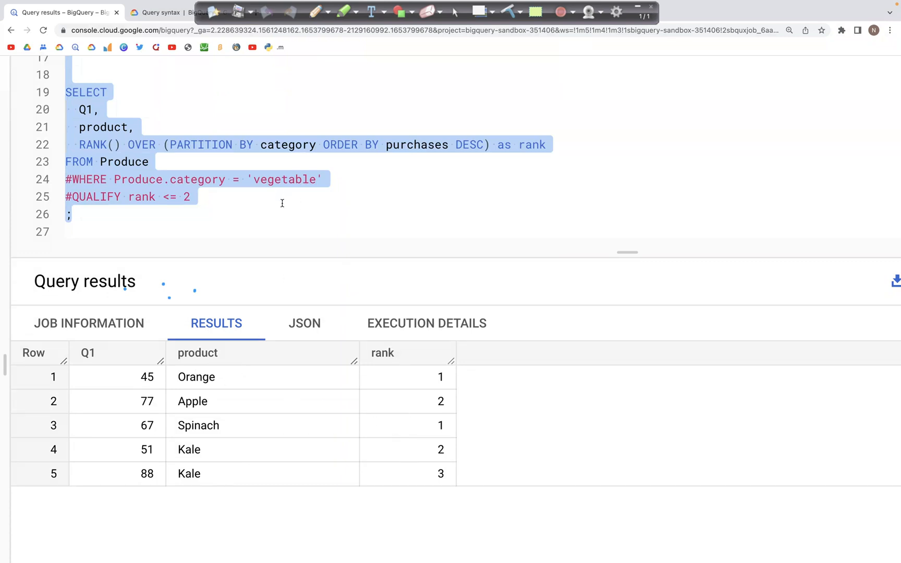
{"action": "left_click", "coordinate": [158, 138]}
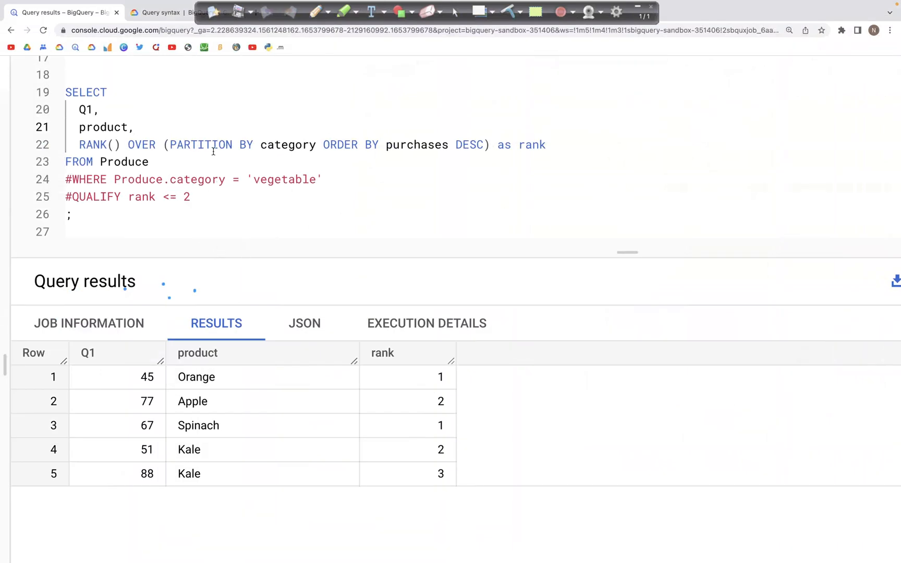
Start typing 'category' after product and highlight PARTITION BY to explain it
{"action": "type", "text": "c"}
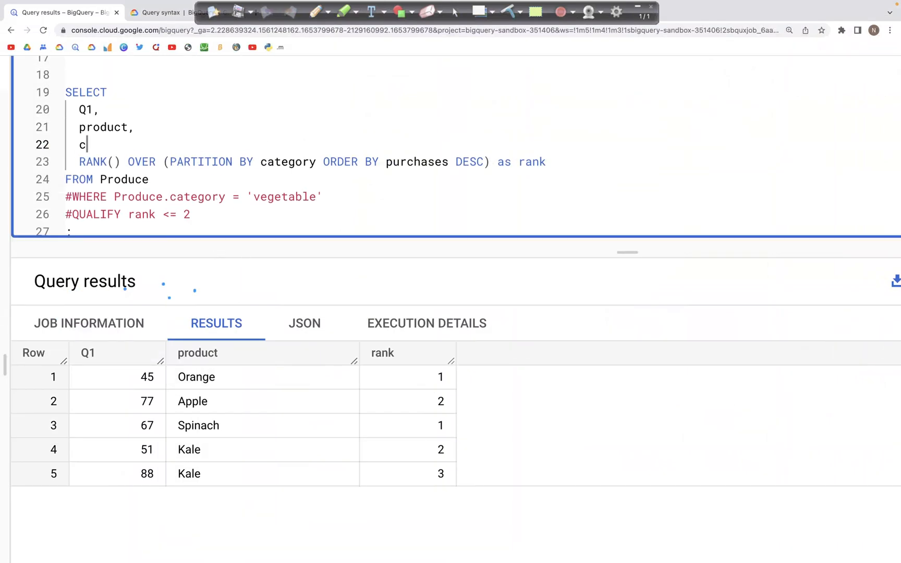
{"action": "type", "text": "ategory,"}
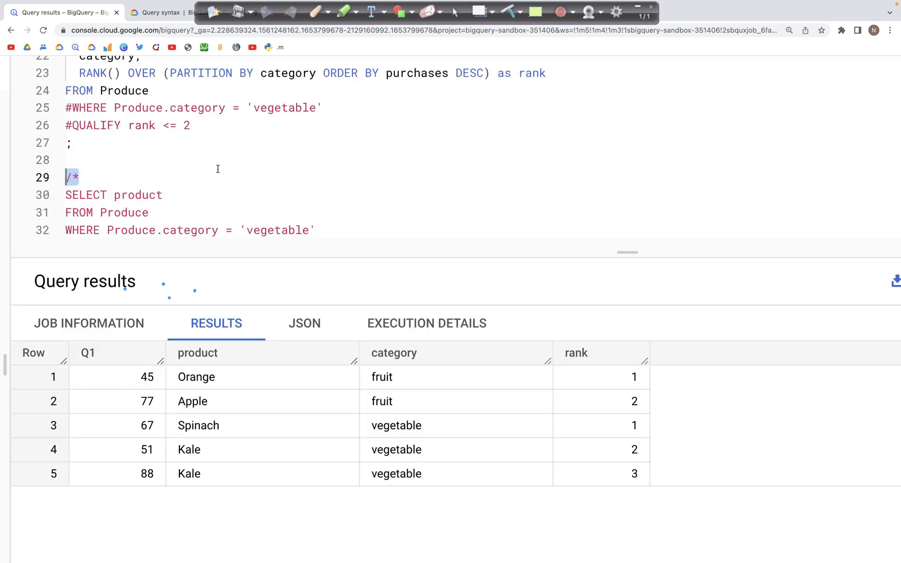
{"action": "scroll", "scroll_direction": "up", "scroll_amount": 3}
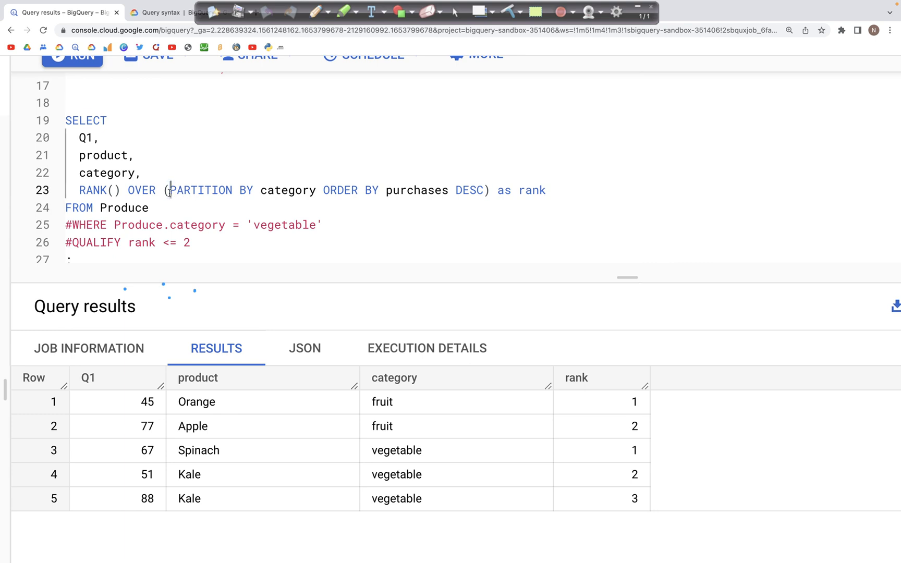
{"action": "double_click", "coordinate": [202, 190]}
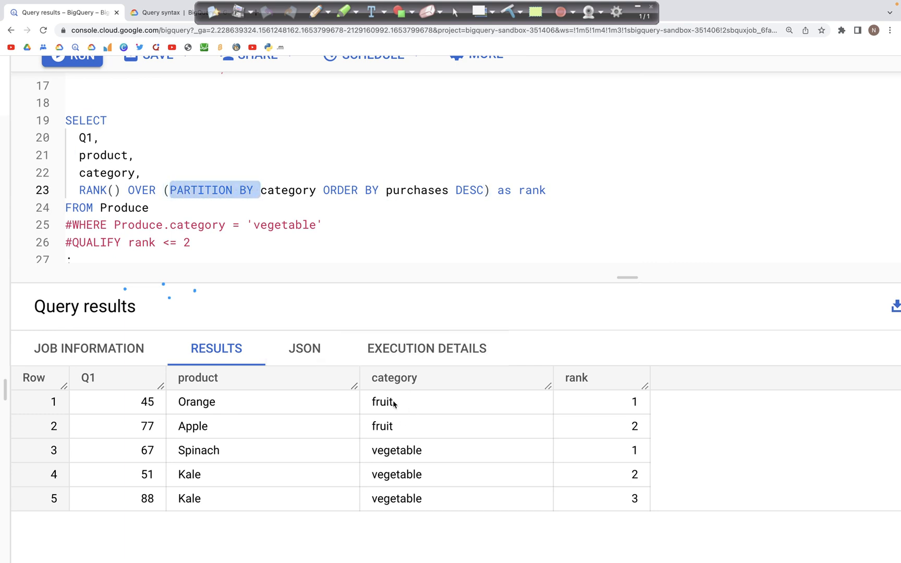
{"action": "mouse_move", "coordinate": [391, 412]}
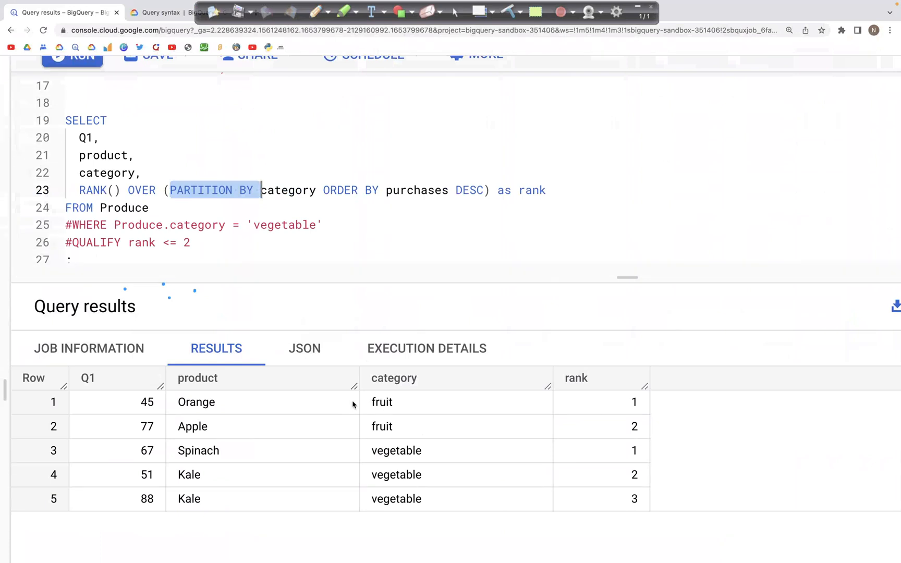
{"action": "mouse_move", "coordinate": [357, 402]}
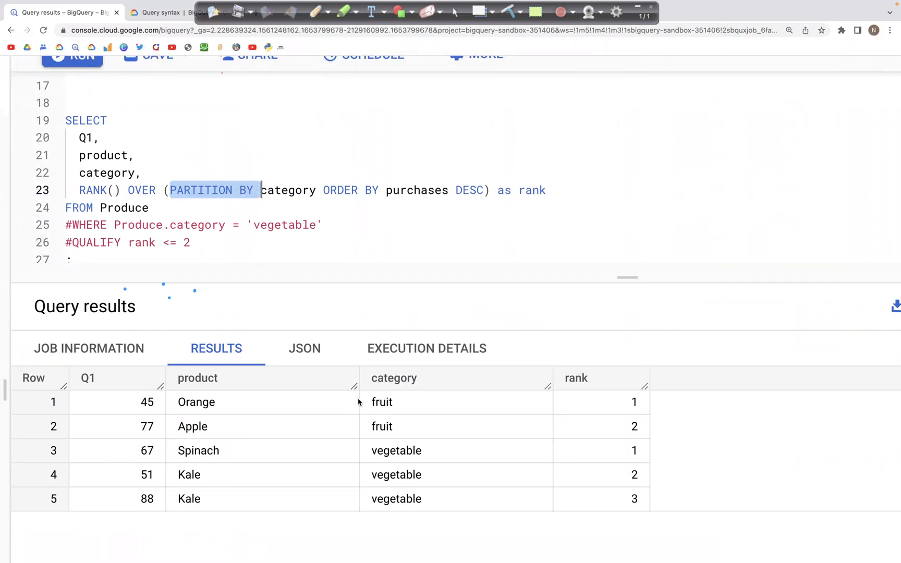
{"action": "mouse_move", "coordinate": [632, 404]}
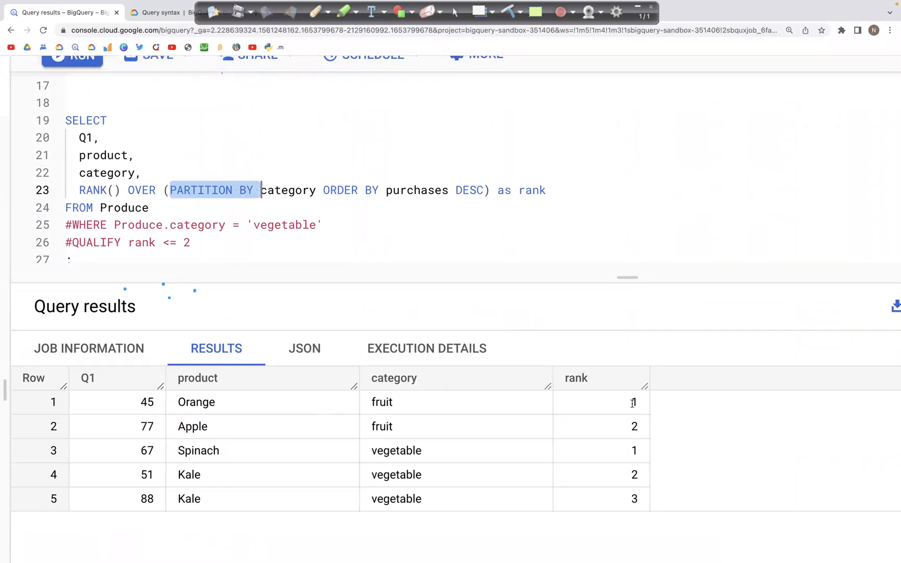
{"action": "mouse_move", "coordinate": [204, 437]}
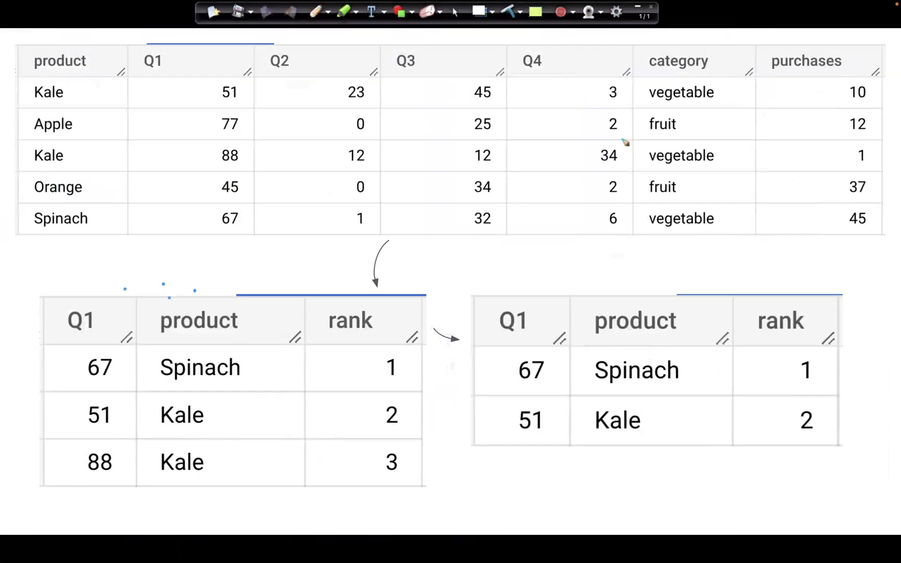
{"action": "mouse_move", "coordinate": [662, 197]}
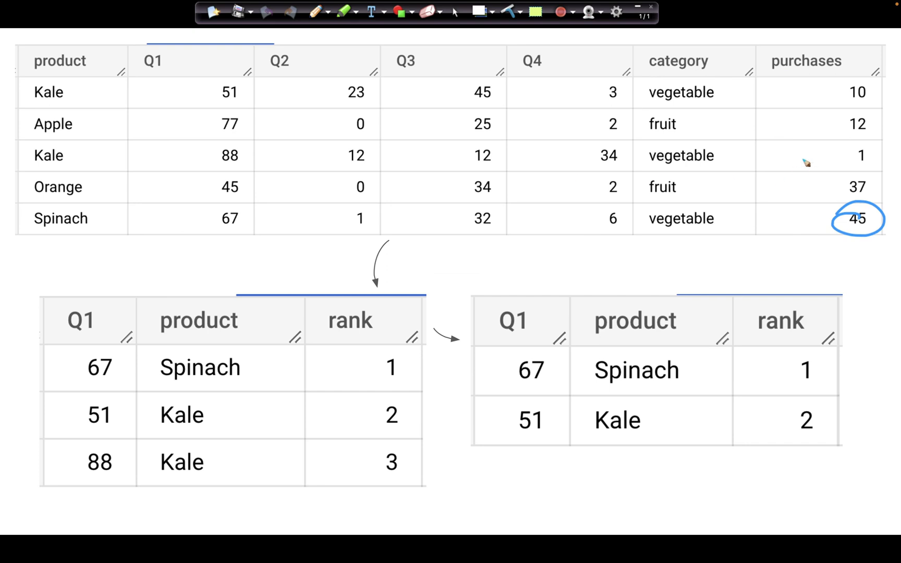
{"action": "mouse_move", "coordinate": [734, 92]}
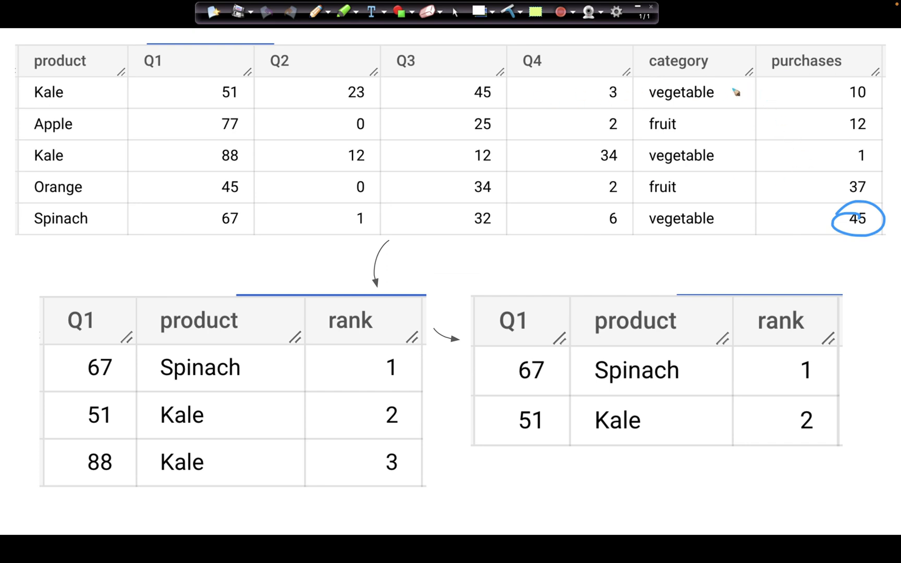
{"action": "mouse_move", "coordinate": [707, 156]}
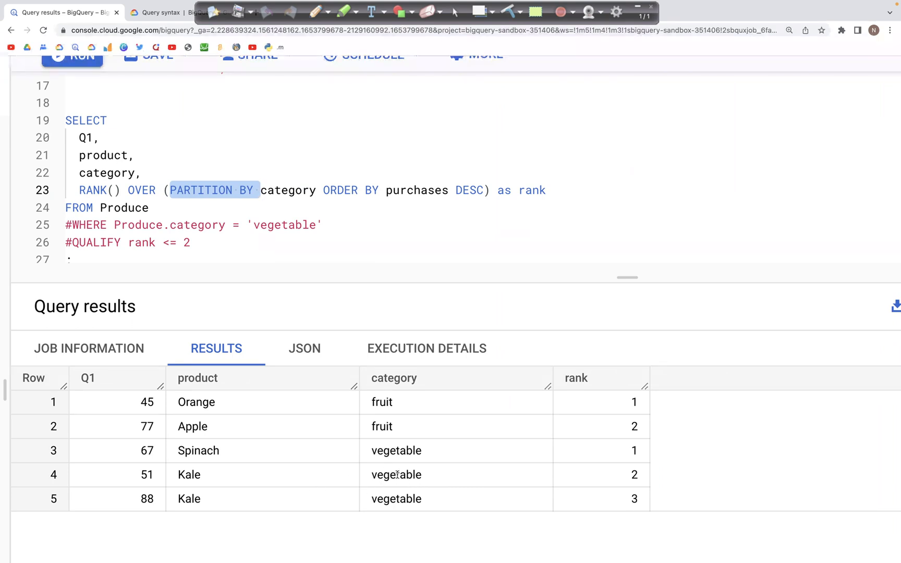
{"action": "mouse_move", "coordinate": [632, 474]}
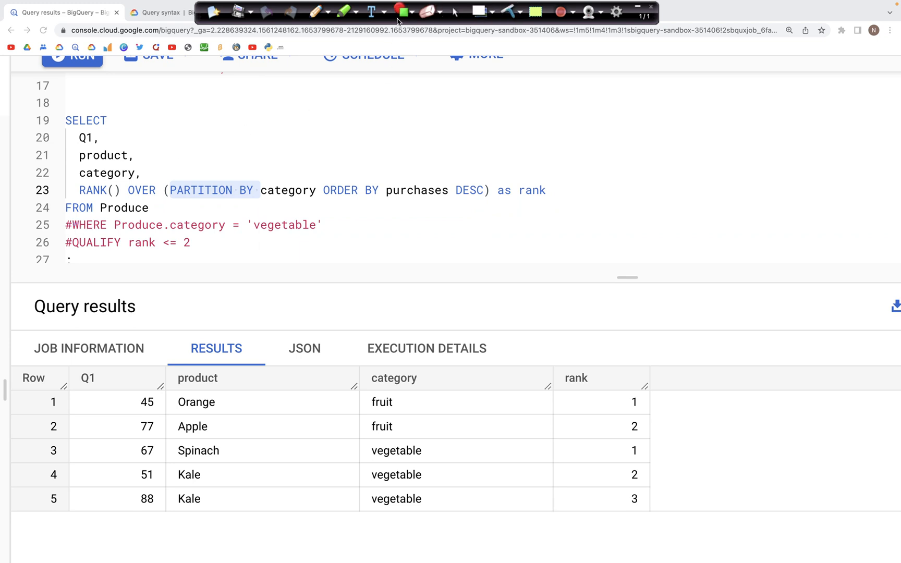
{"action": "mouse_move", "coordinate": [133, 192]}
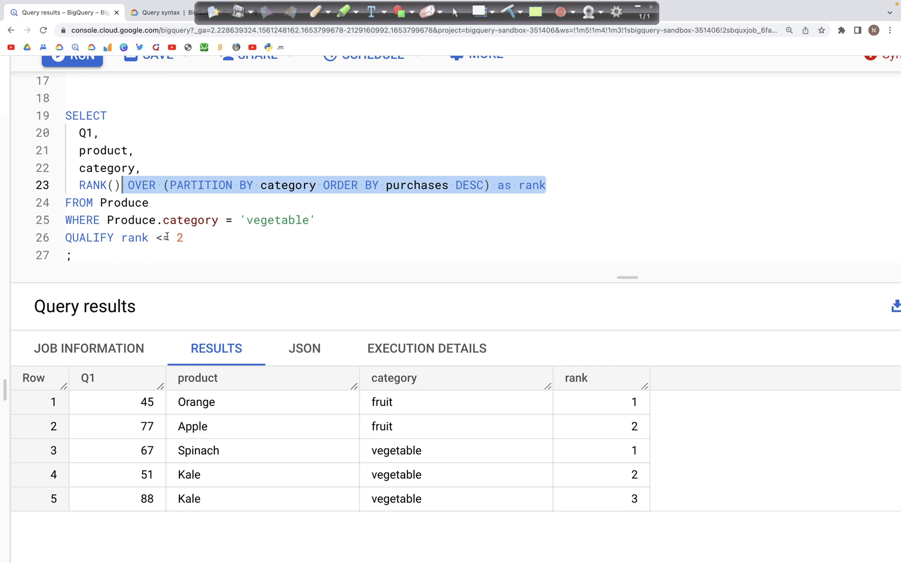
Highlight the rank <= 2 condition, then switch to another browser tab
{"action": "left_click", "coordinate": [122, 237]}
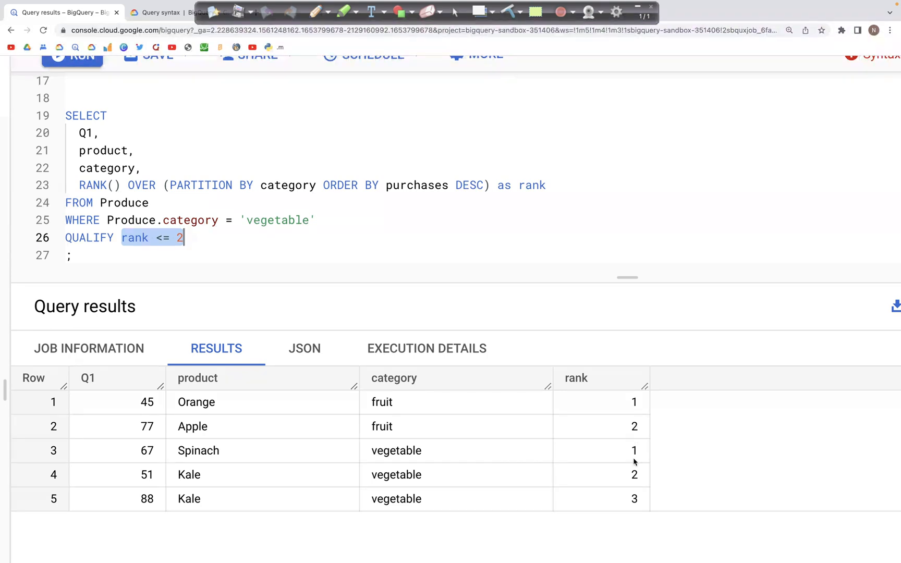
{"action": "mouse_move", "coordinate": [629, 460]}
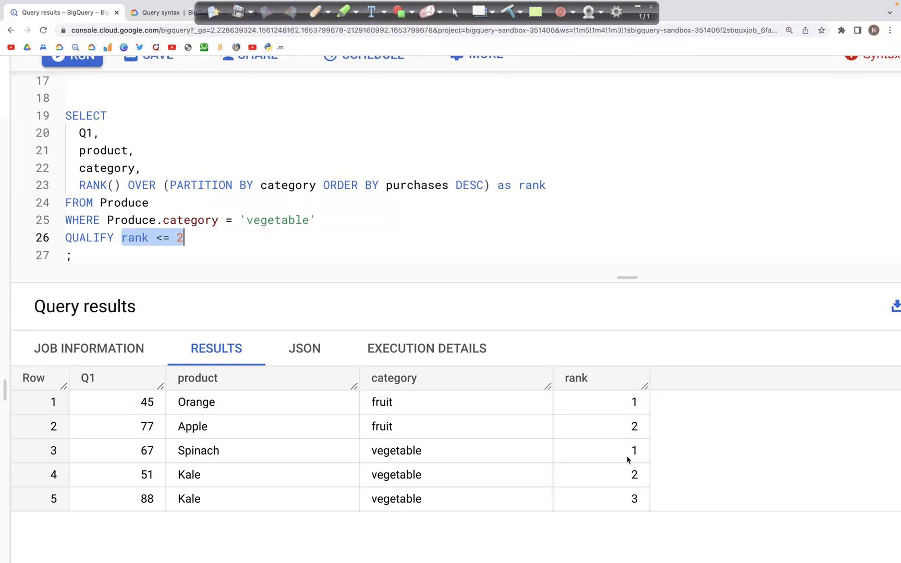
{"action": "mouse_move", "coordinate": [272, 484]}
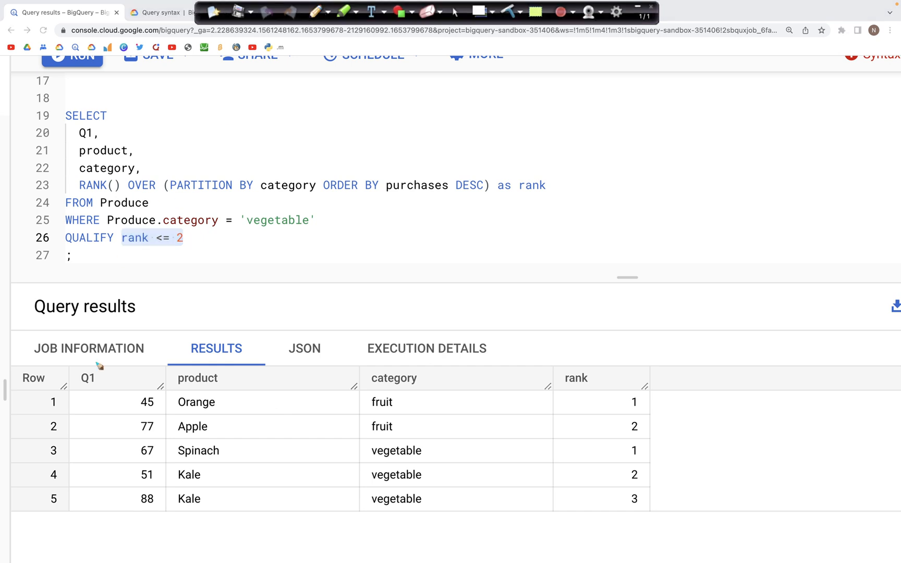
{"action": "mouse_move", "coordinate": [648, 499]}
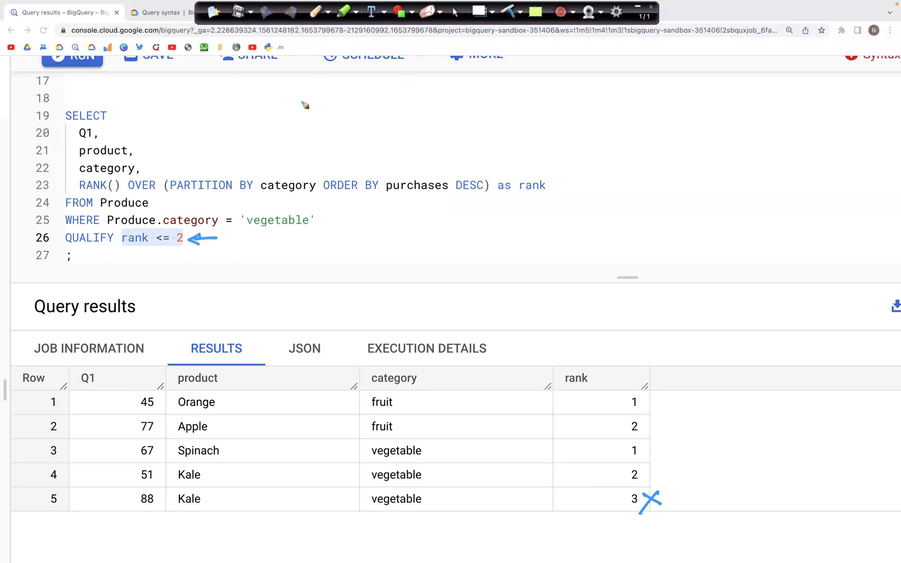
{"action": "left_click", "coordinate": [344, 11]}
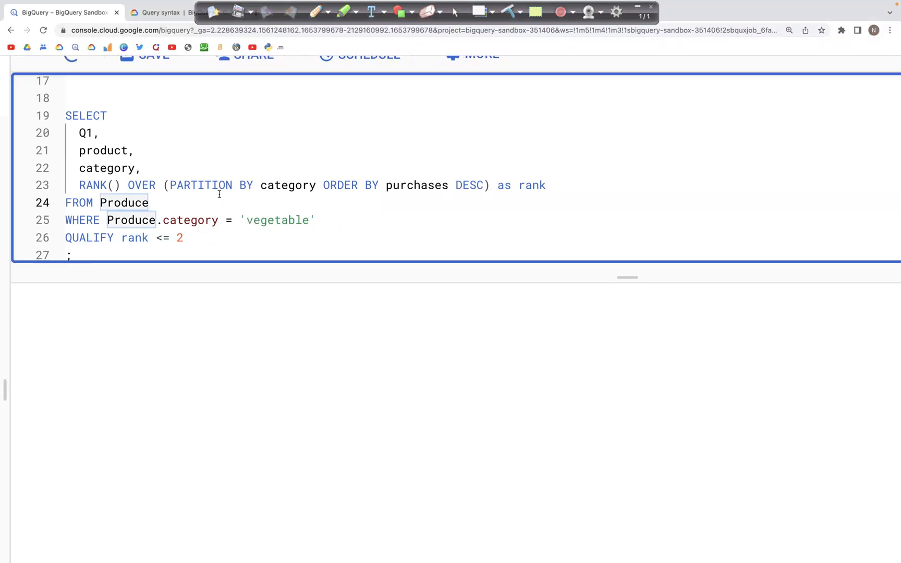
{"action": "left_click", "coordinate": [72, 55]}
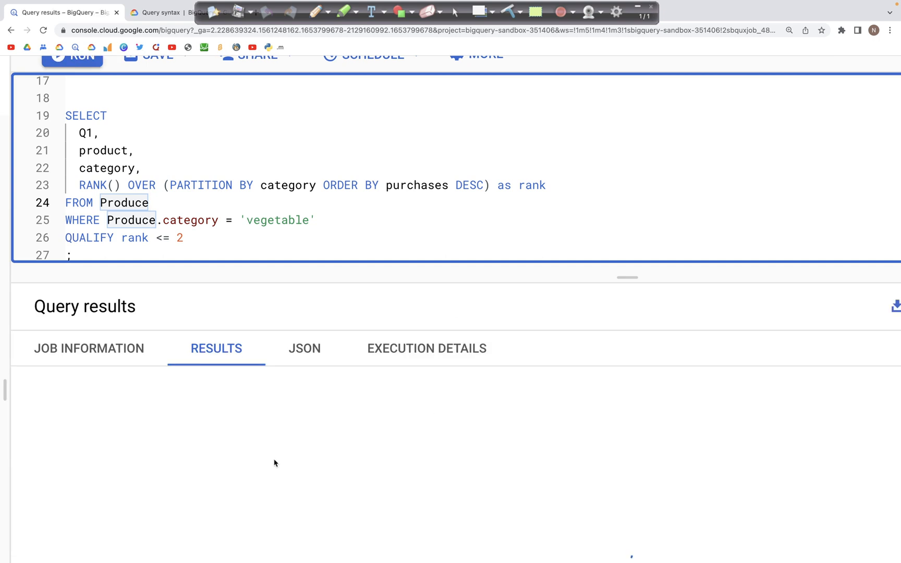
{"action": "left_click", "coordinate": [71, 56]}
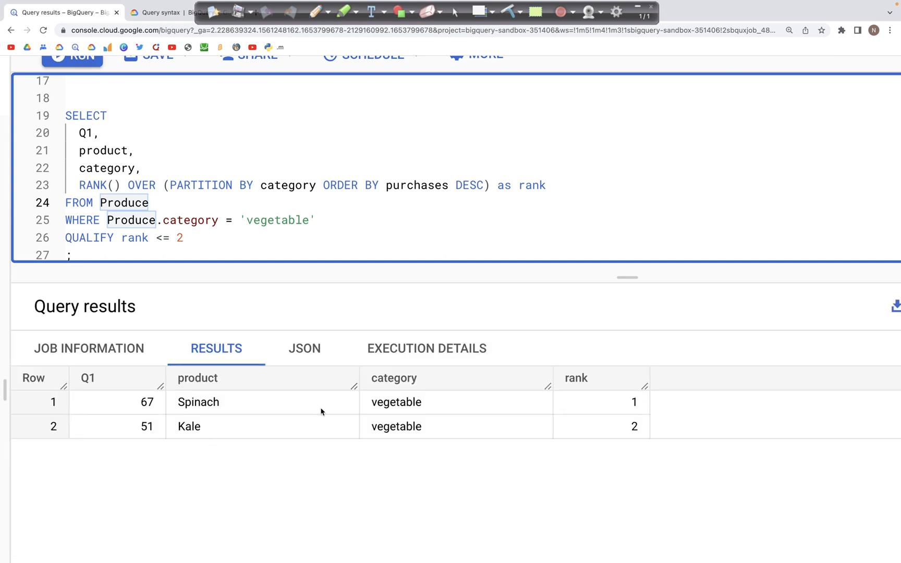
{"action": "mouse_move", "coordinate": [583, 316]}
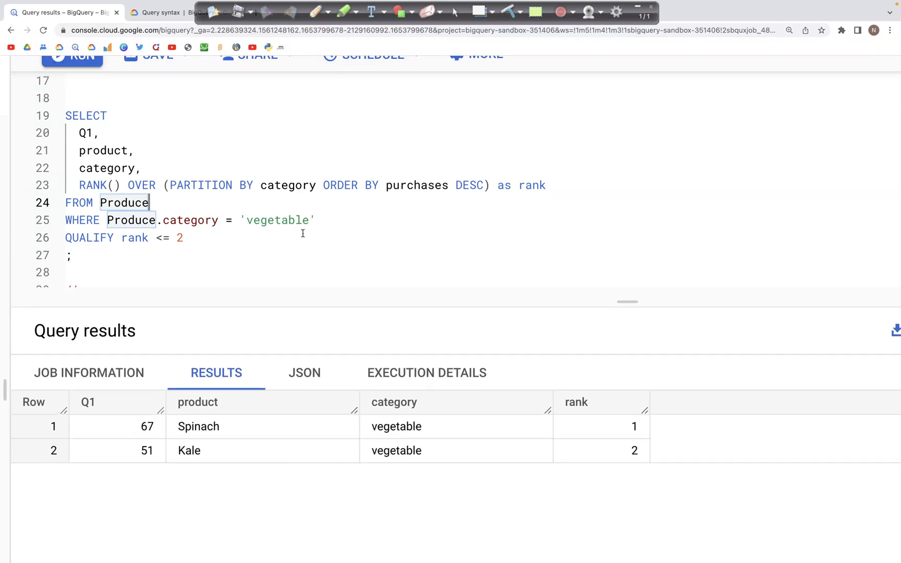
{"action": "left_click", "coordinate": [99, 89]}
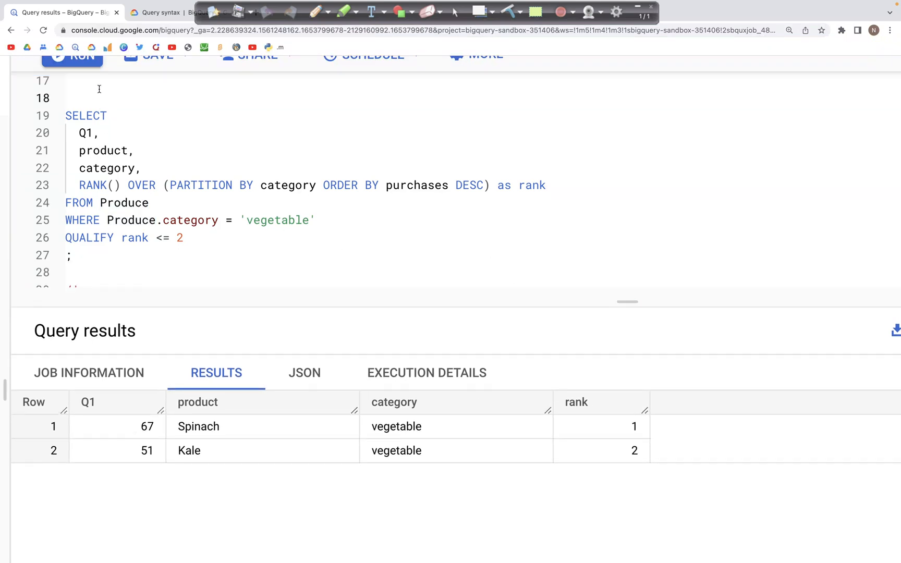
Comment out the old query with /*, then run the QUALIFY RANK() <= 3 product query
{"action": "type", "text": "/*"}
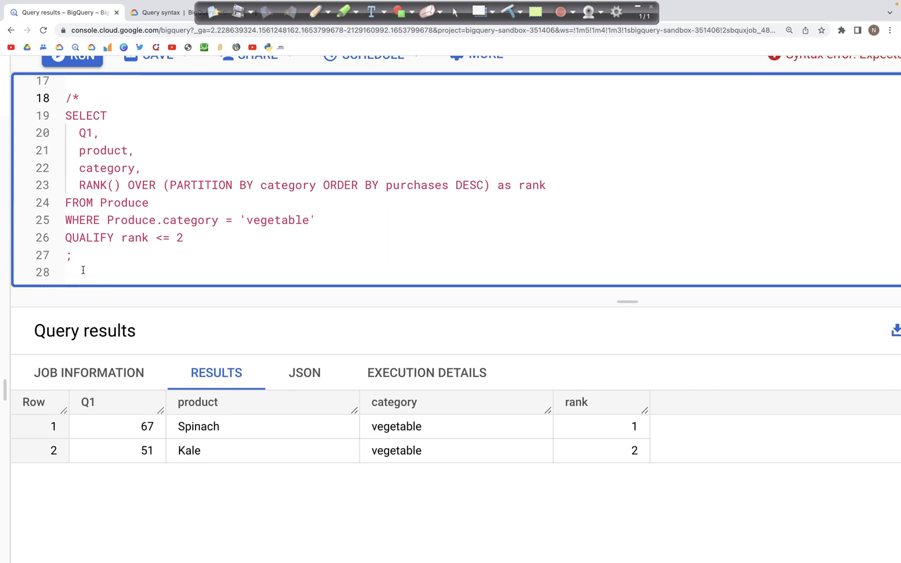
{"action": "scroll", "scroll_direction": "down", "scroll_amount": 3}
{"action": "type", "text": "*/"}
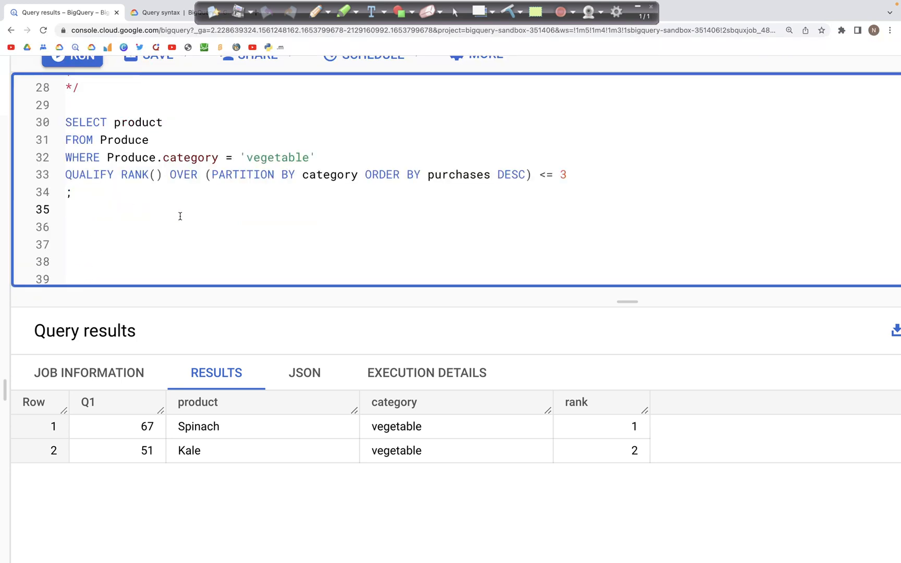
{"action": "scroll", "scroll_direction": "up", "scroll_amount": 3}
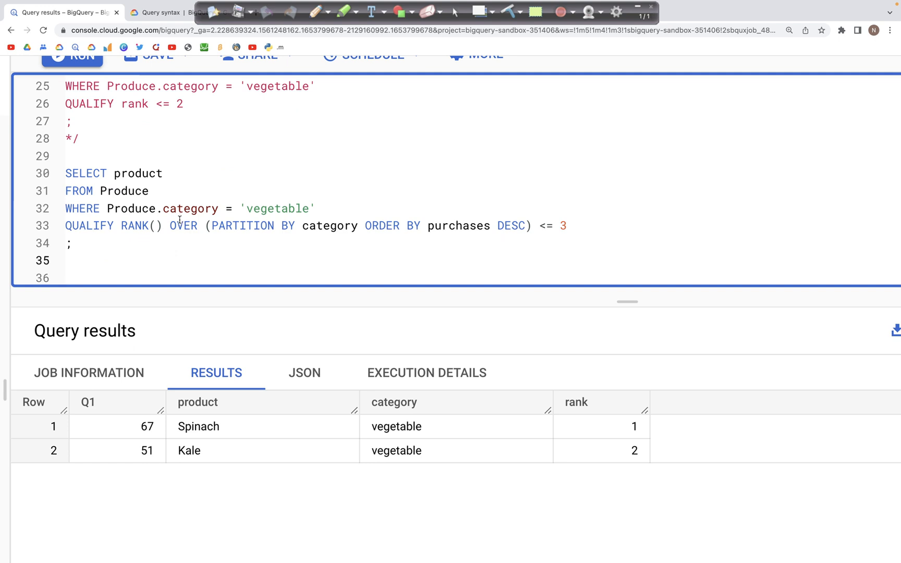
{"action": "scroll", "scroll_direction": "up", "scroll_amount": 3}
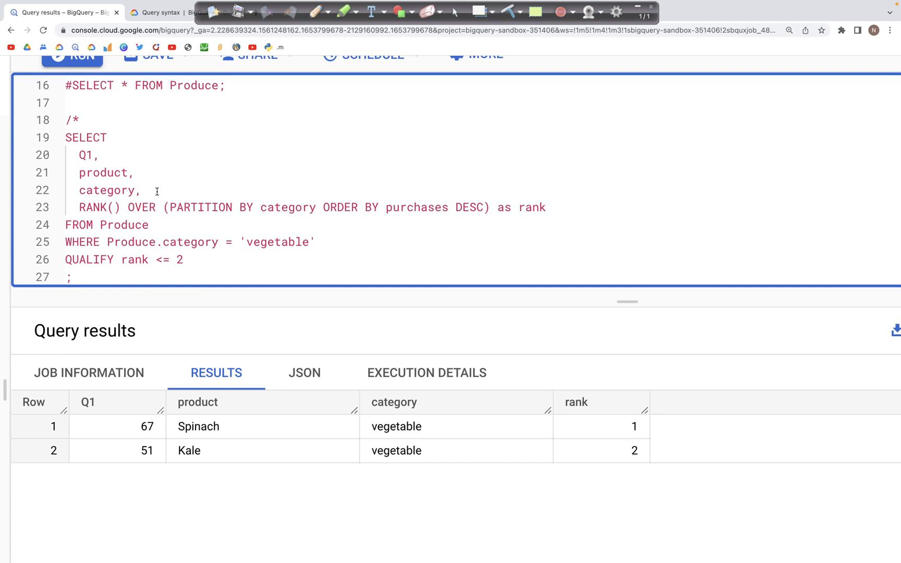
{"action": "scroll", "scroll_direction": "down", "scroll_amount": 3}
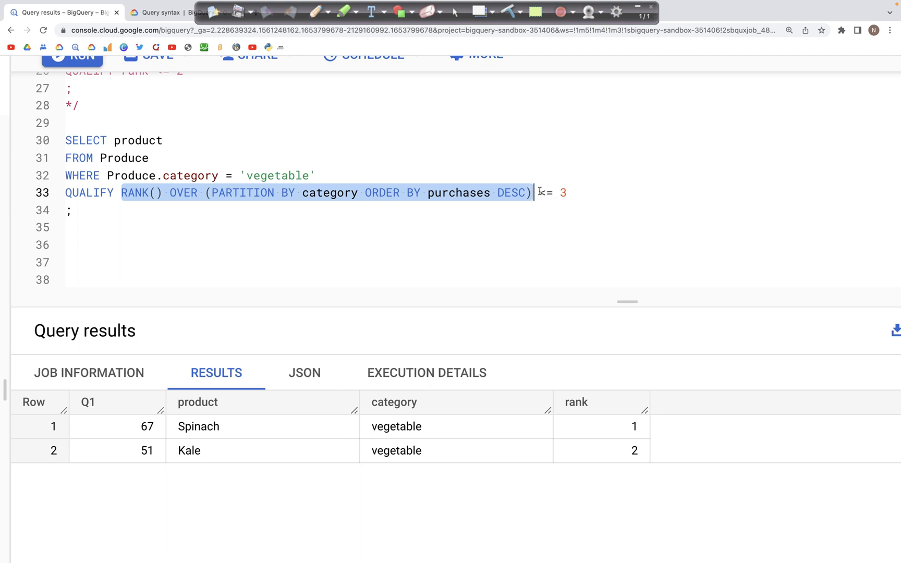
{"action": "type", "text": "<"}
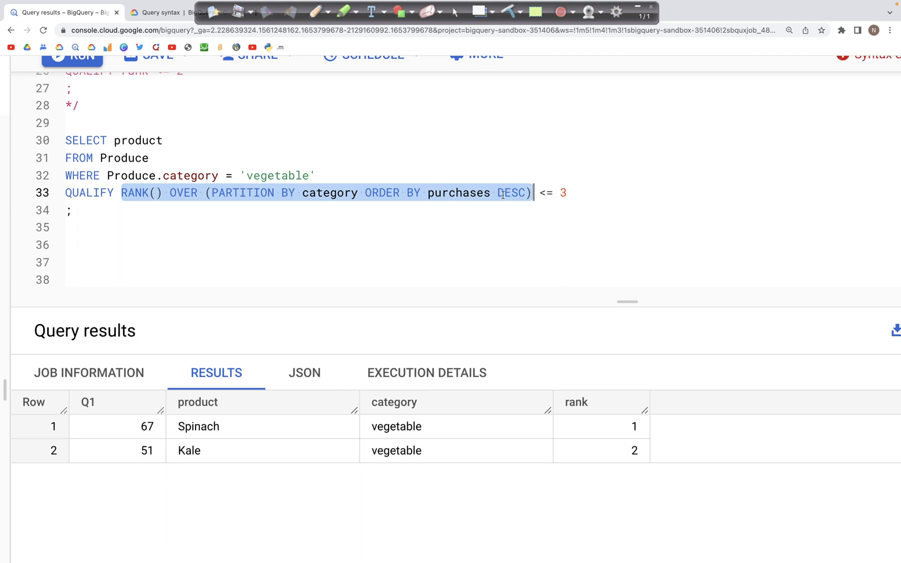
{"action": "mouse_move", "coordinate": [150, 212]}
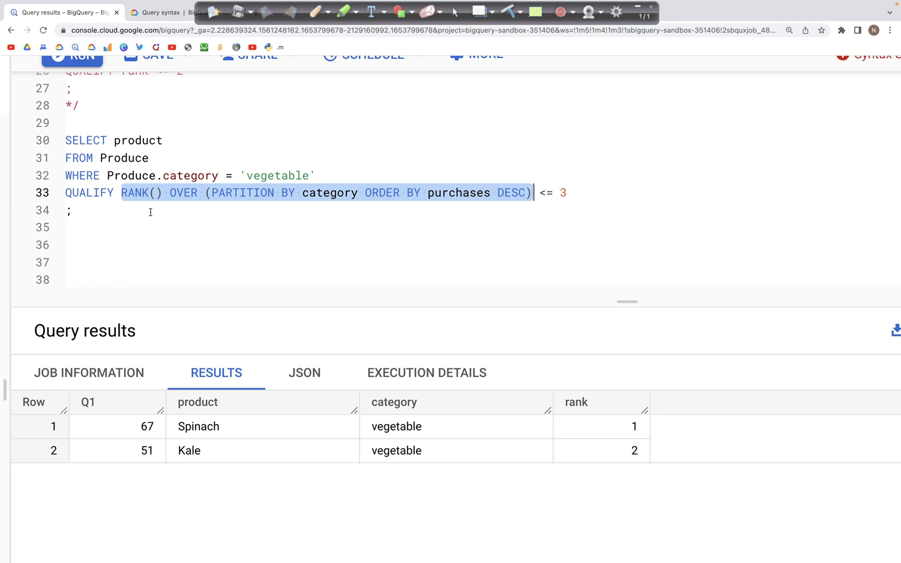
{"action": "mouse_move", "coordinate": [177, 159]}
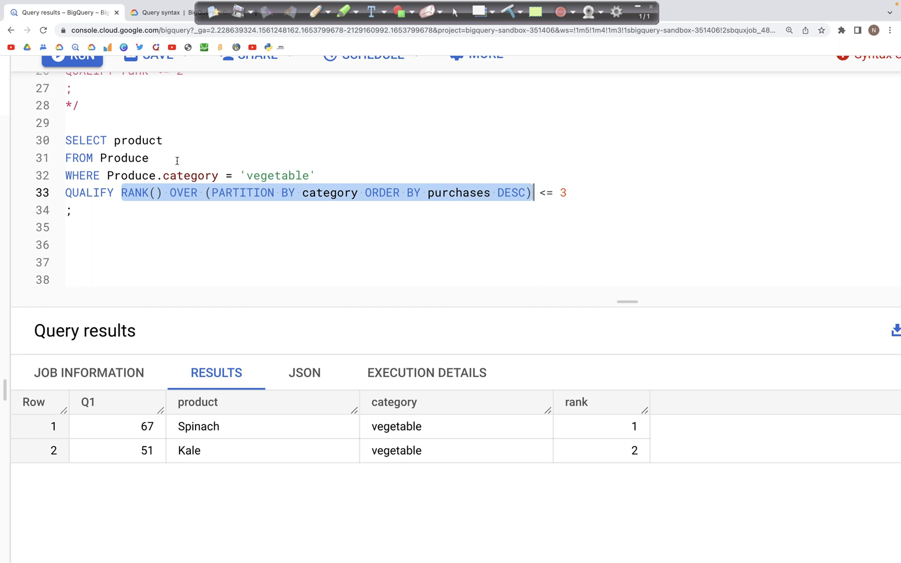
{"action": "left_click", "coordinate": [193, 209]}
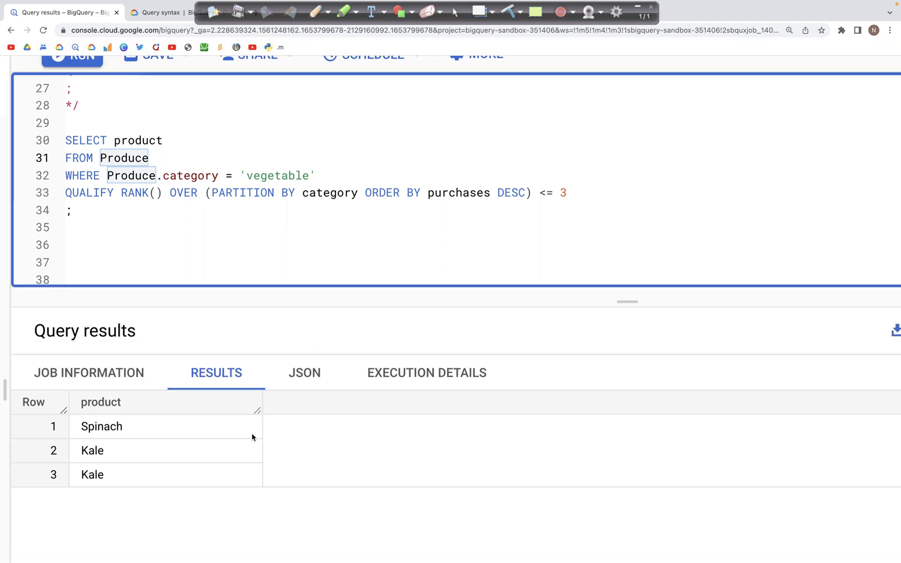
{"action": "mouse_move", "coordinate": [220, 454]}
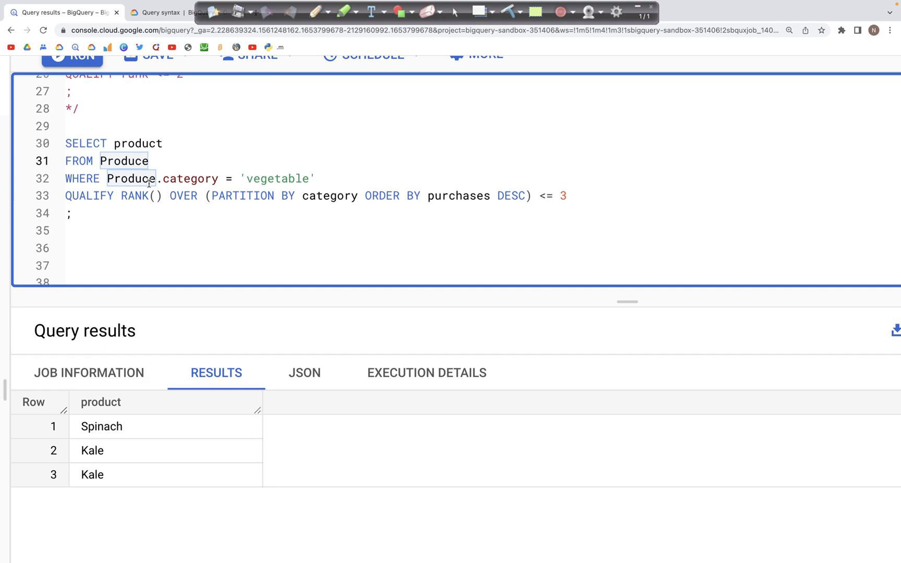
Replace the lone product column with the added columns and rerun the query
{"action": "scroll", "scroll_direction": "up", "scroll_amount": 3}
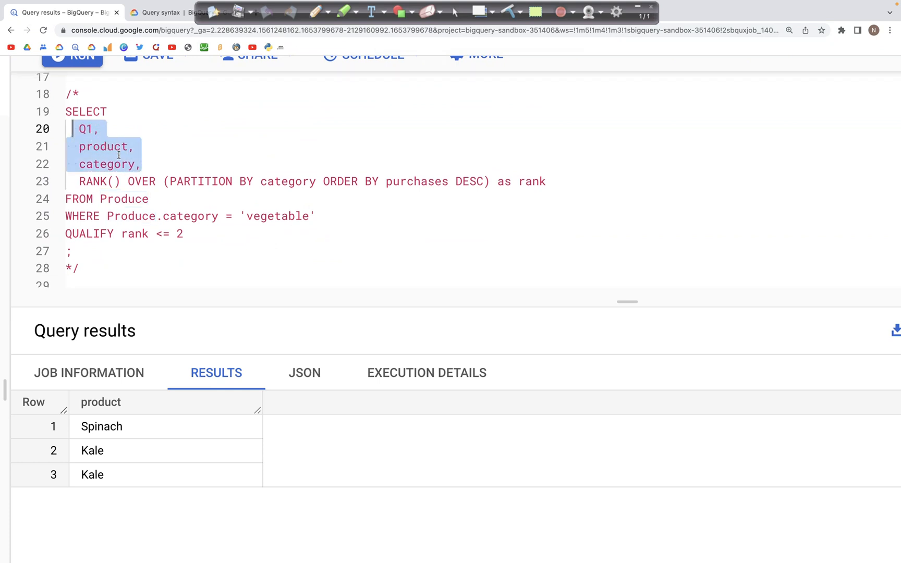
{"action": "scroll", "scroll_direction": "down", "scroll_amount": 3}
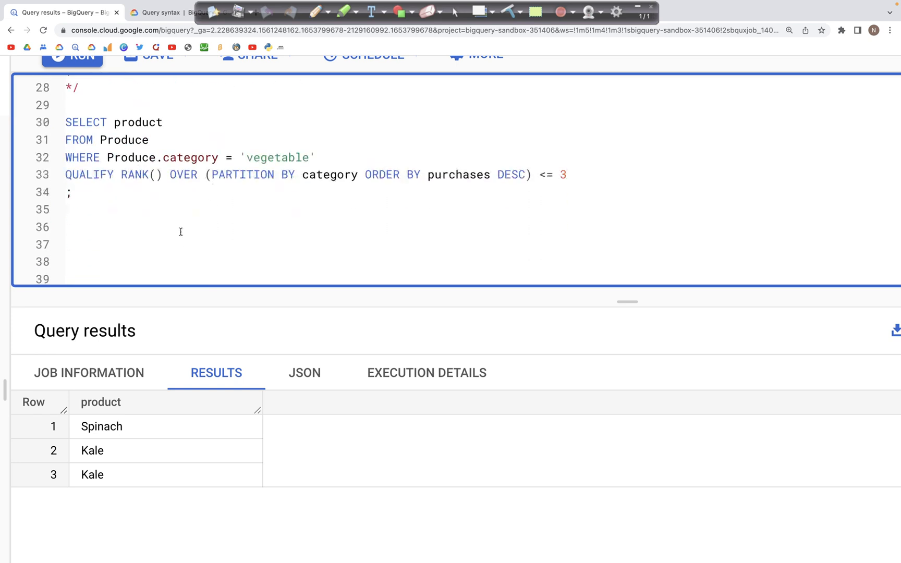
{"action": "double_click", "coordinate": [138, 122]}
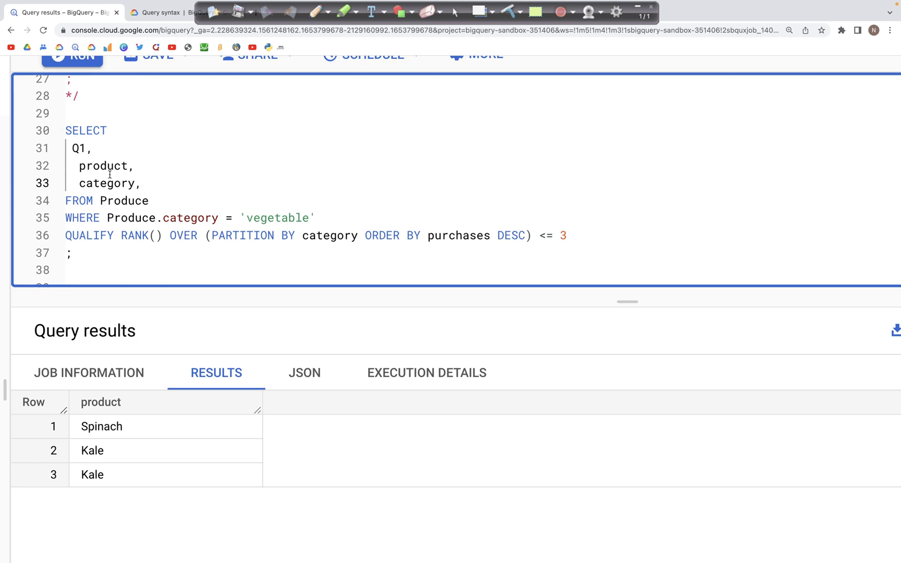
{"action": "left_click", "coordinate": [73, 55]}
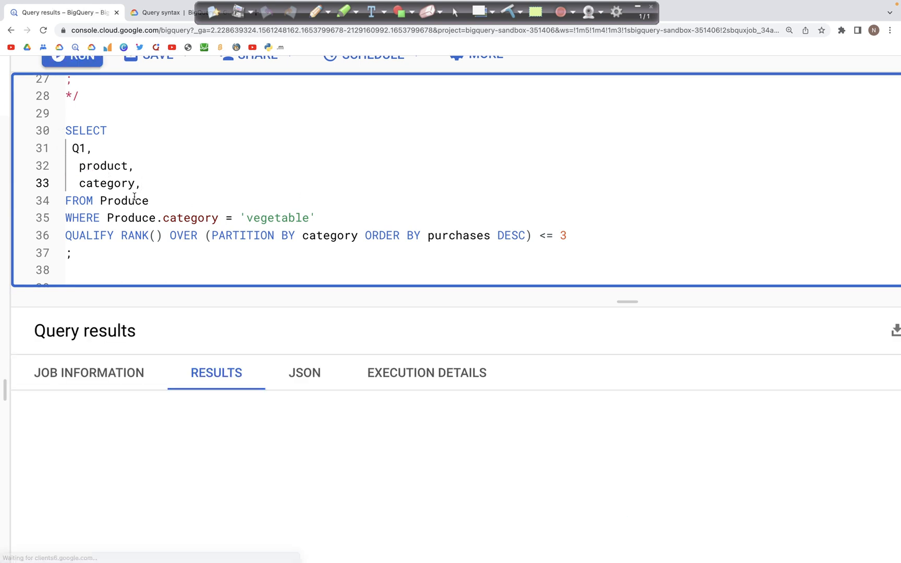
{"action": "left_click", "coordinate": [72, 55]}
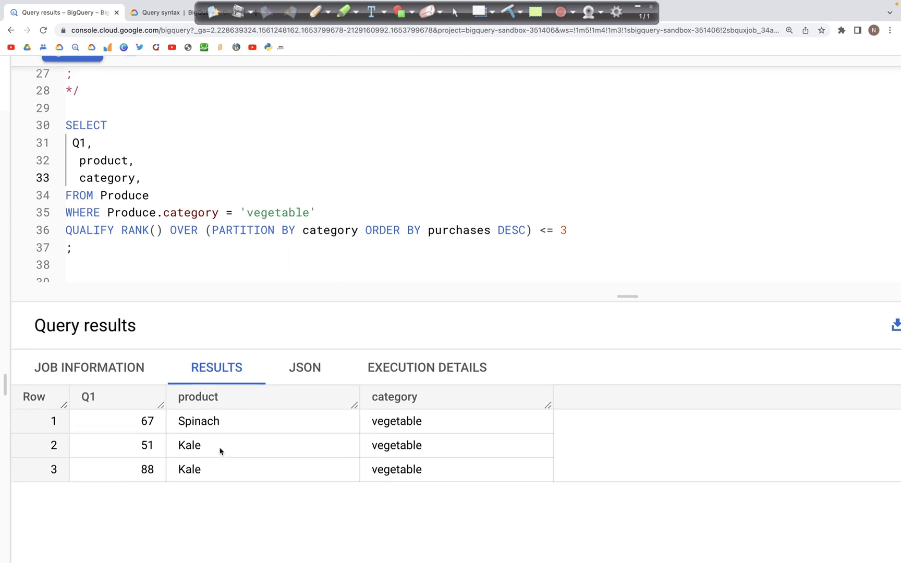
Place the cursor after category on line 33 and at the end of line 23
{"action": "left_click", "coordinate": [142, 178]}
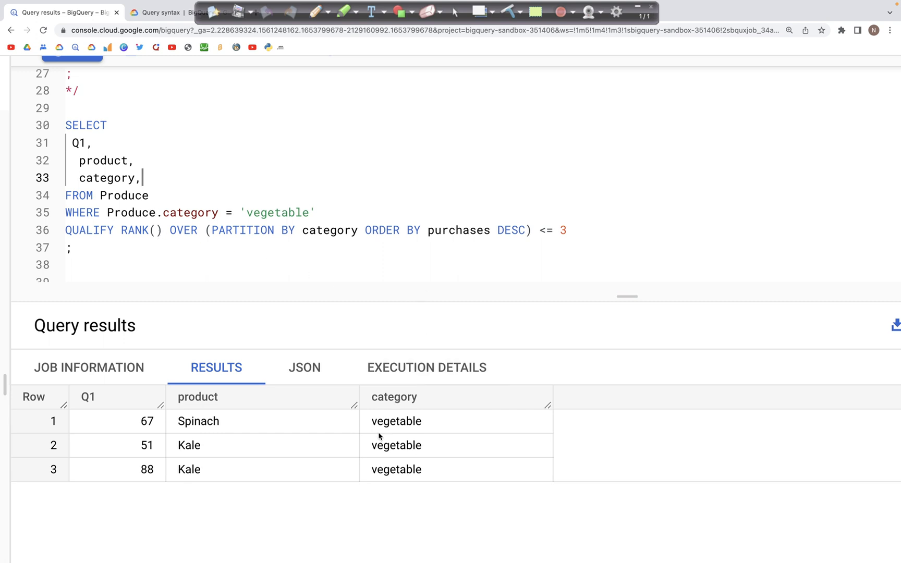
{"action": "mouse_move", "coordinate": [561, 428]}
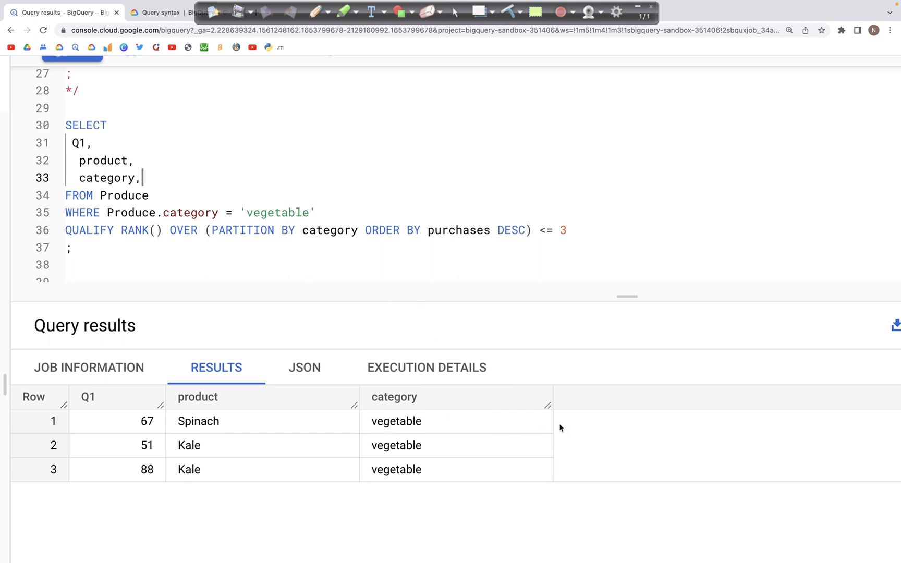
{"action": "scroll", "scroll_direction": "up", "scroll_amount": 3}
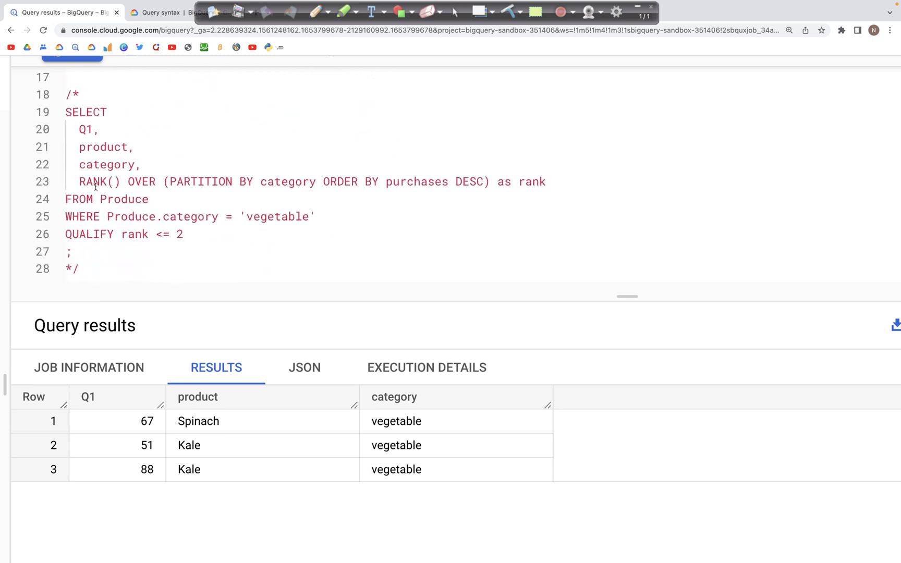
{"action": "left_click", "coordinate": [545, 181]}
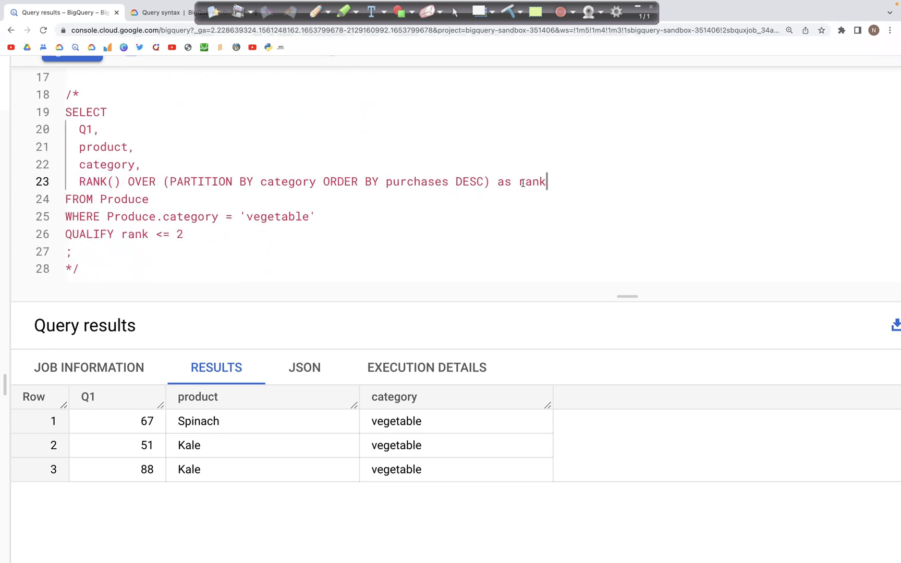
{"action": "scroll", "scroll_direction": "down", "scroll_amount": 3}
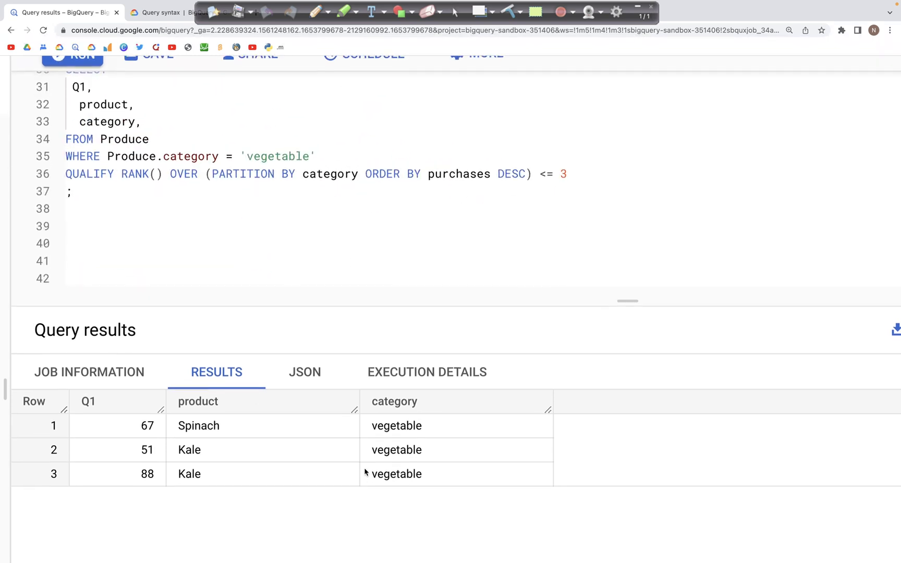
Change the QUALIFY limit from <= 3 to <= 2, returning Spinach 67 and Kale 51
{"action": "scroll", "scroll_direction": "up", "scroll_amount": 3}
{"action": "type", "text": "2"}
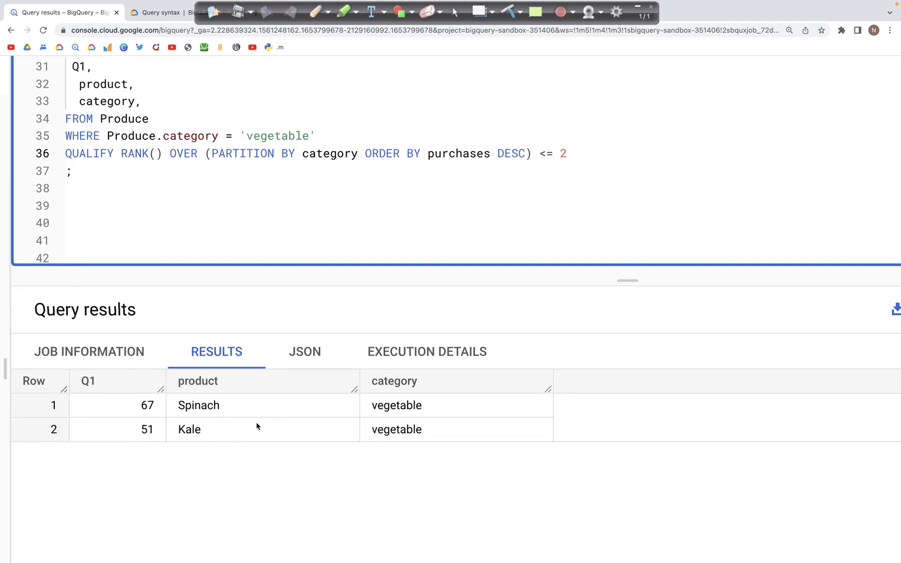
{"action": "mouse_move", "coordinate": [404, 455]}
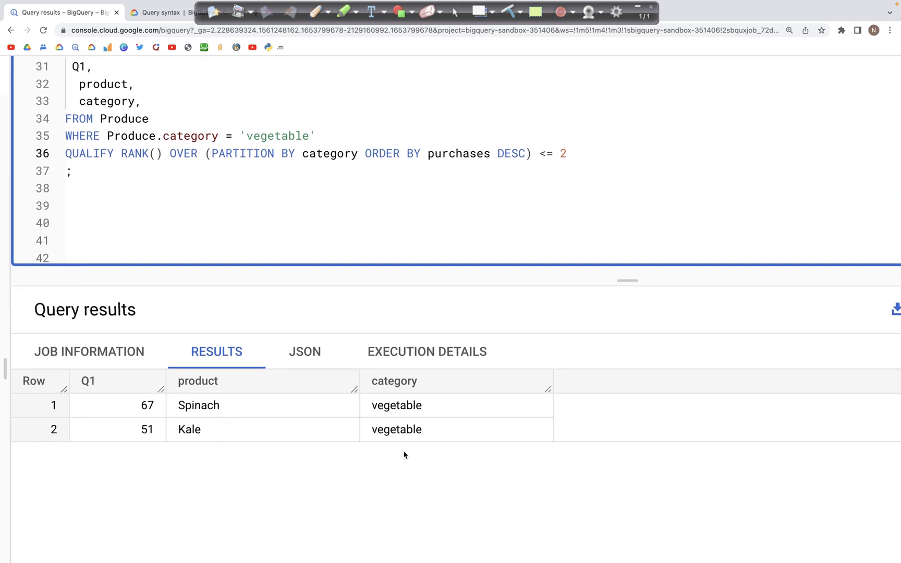
{"action": "mouse_move", "coordinate": [353, 305]}
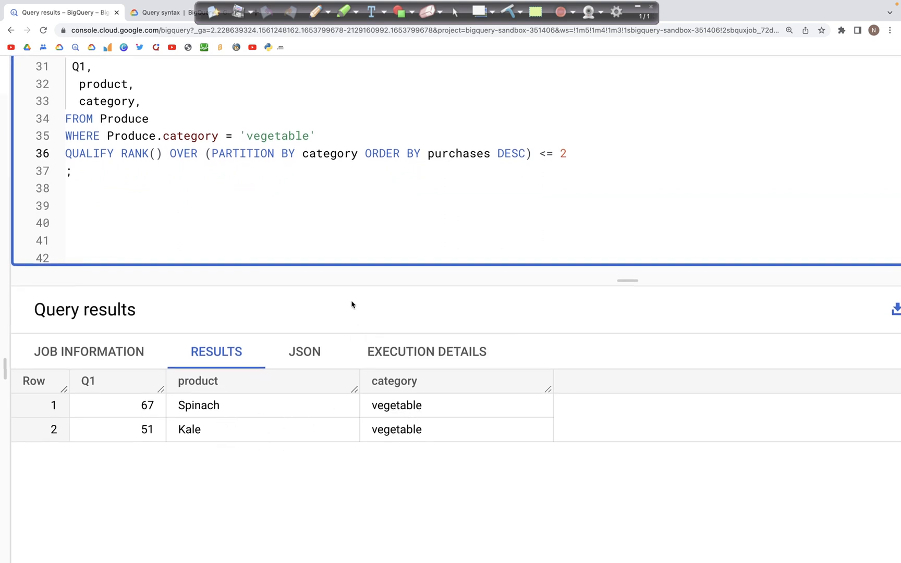
{"action": "scroll", "scroll_direction": "up", "scroll_amount": 3}
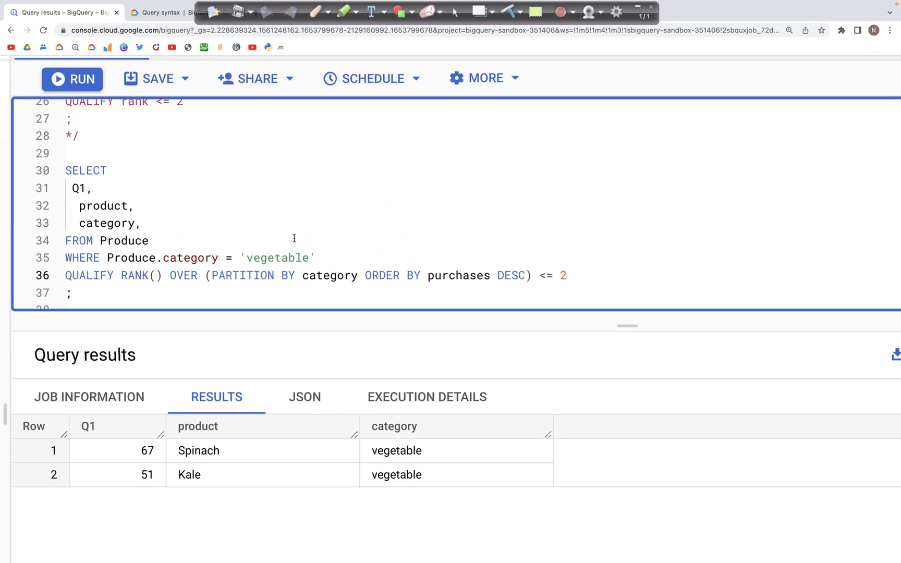